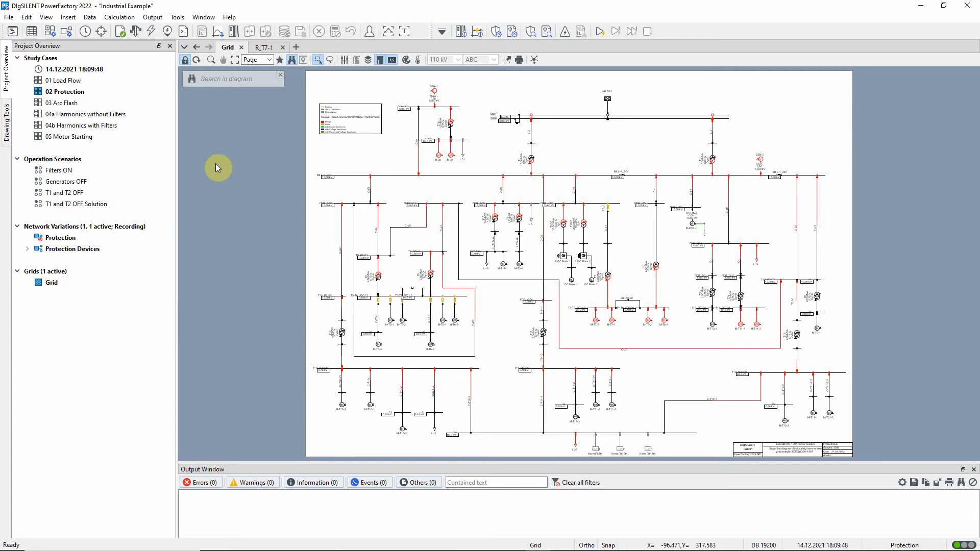
- Expand the Protection Devices variation and browse its relay devices in the Network Model Manager
click(64, 91)
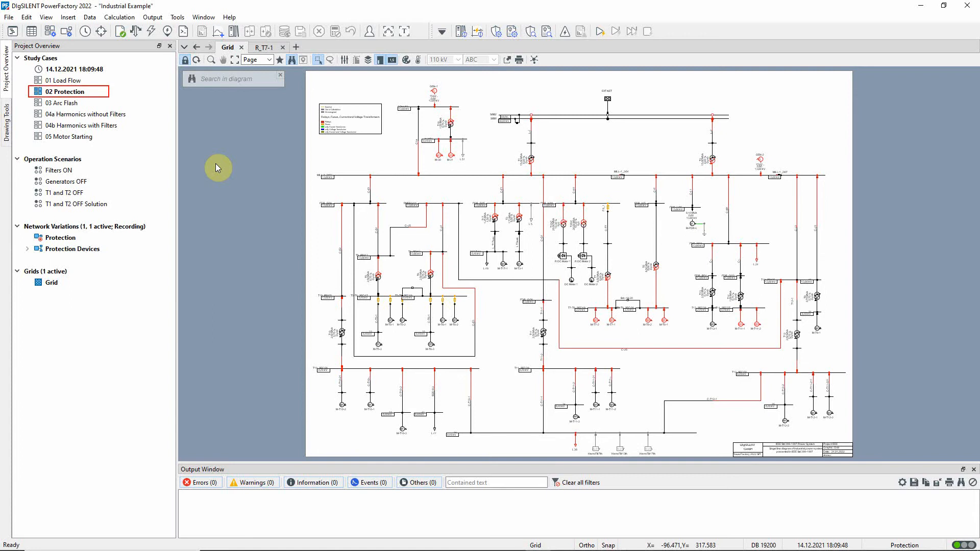
click(70, 248)
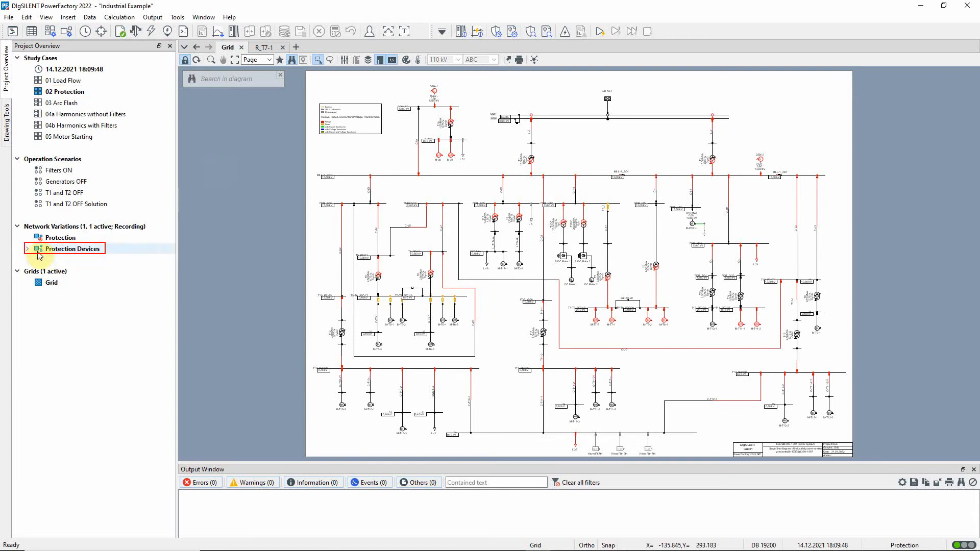
click(23, 248)
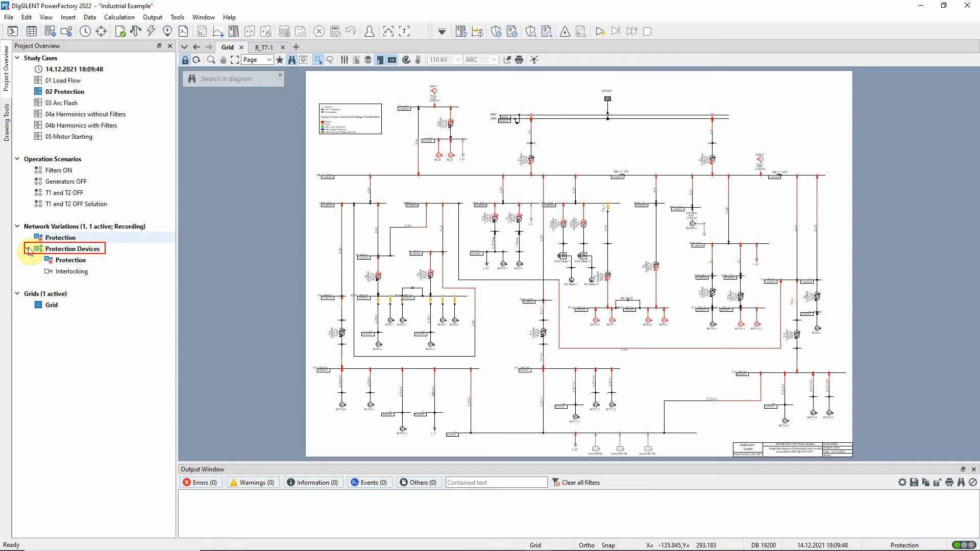
double_click(73, 249)
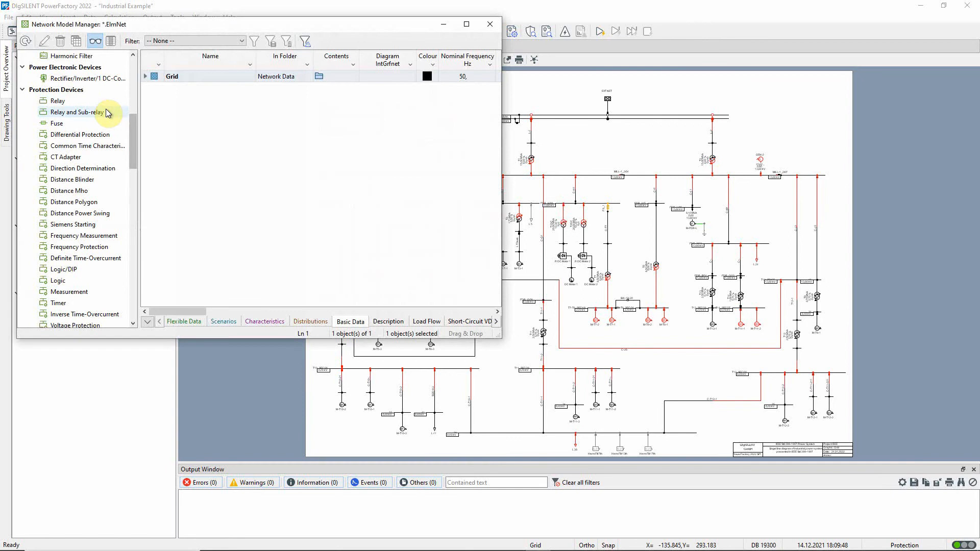
click(57, 101)
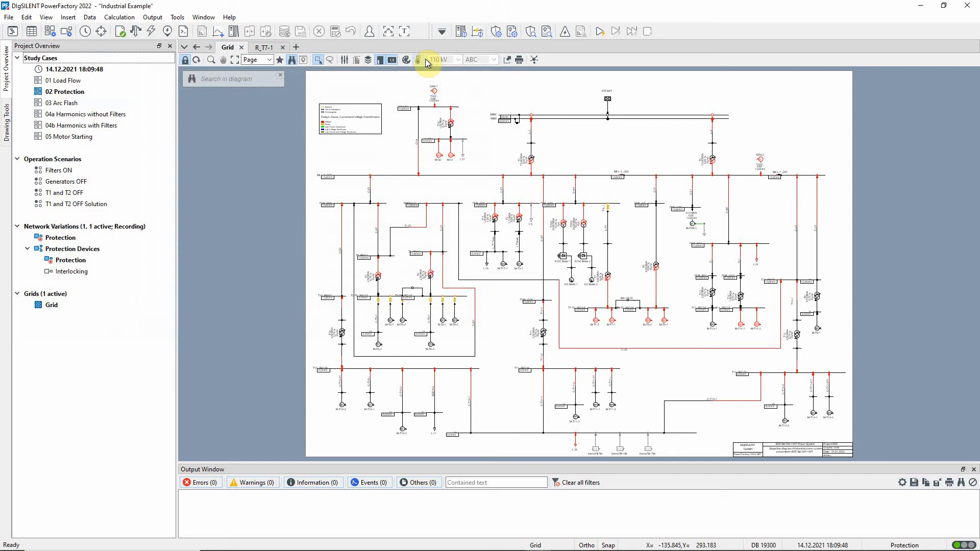
- Colour the diagram by secondary equipment: relays, fuses, and current and voltage transformers
click(417, 60)
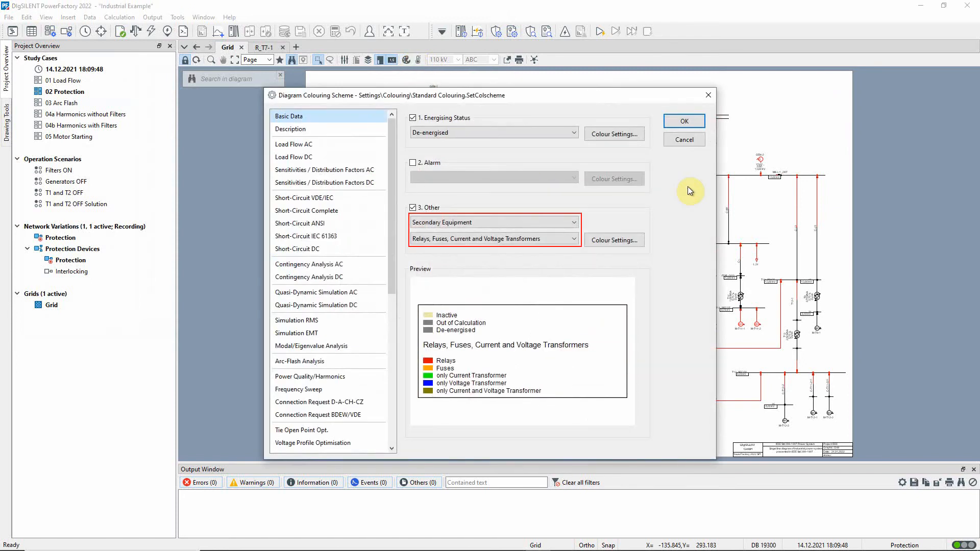
click(682, 121)
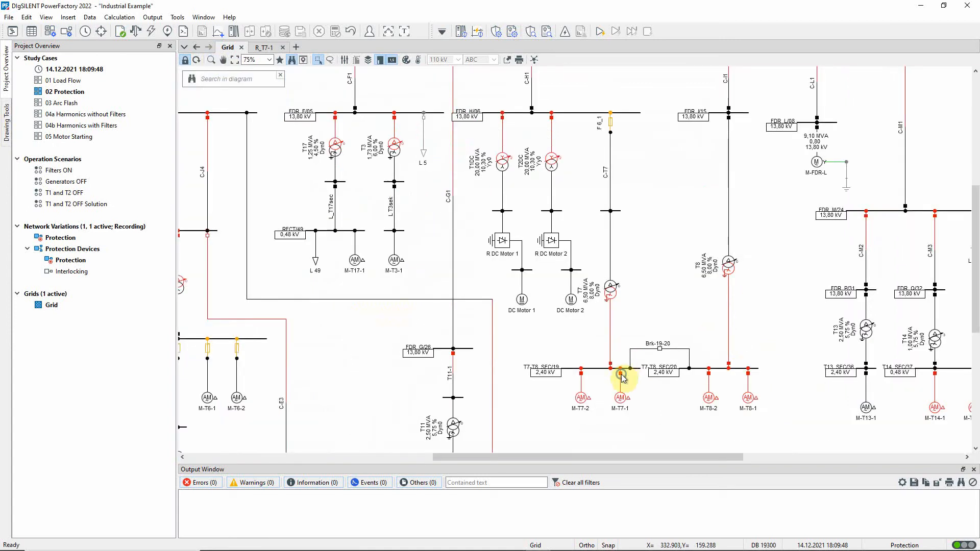
- Open relay R_T7-1 from the M-T7-1 cubicle and display its logic graphic
double_click(621, 375)
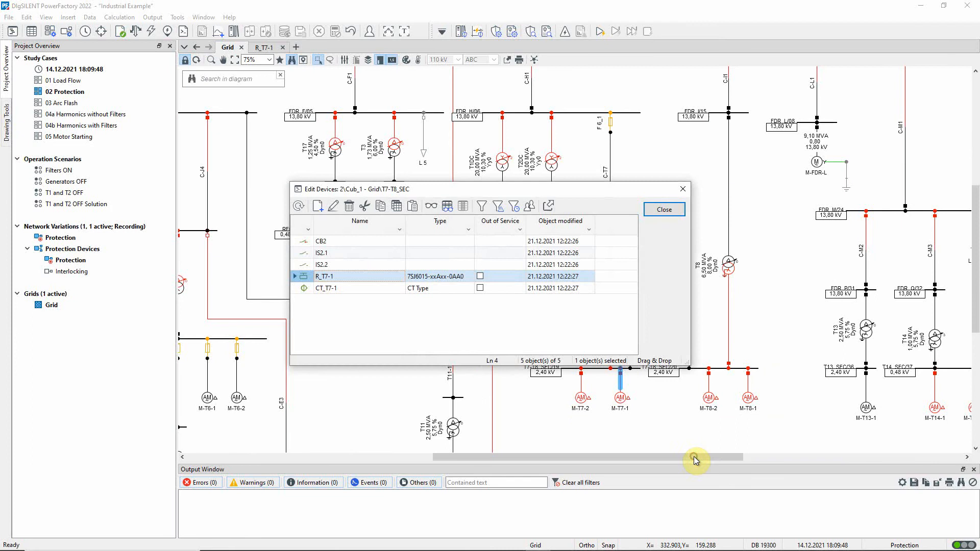
double_click(325, 275)
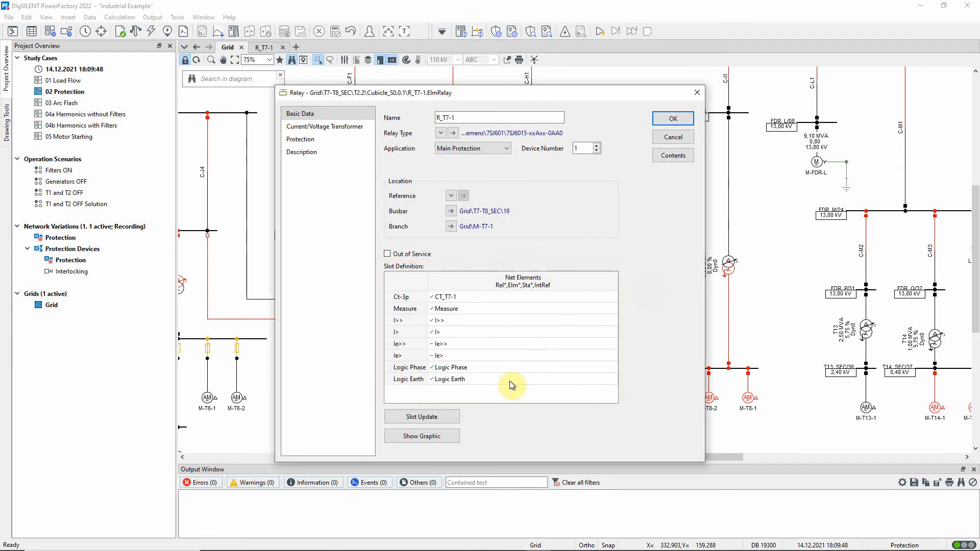
click(421, 435)
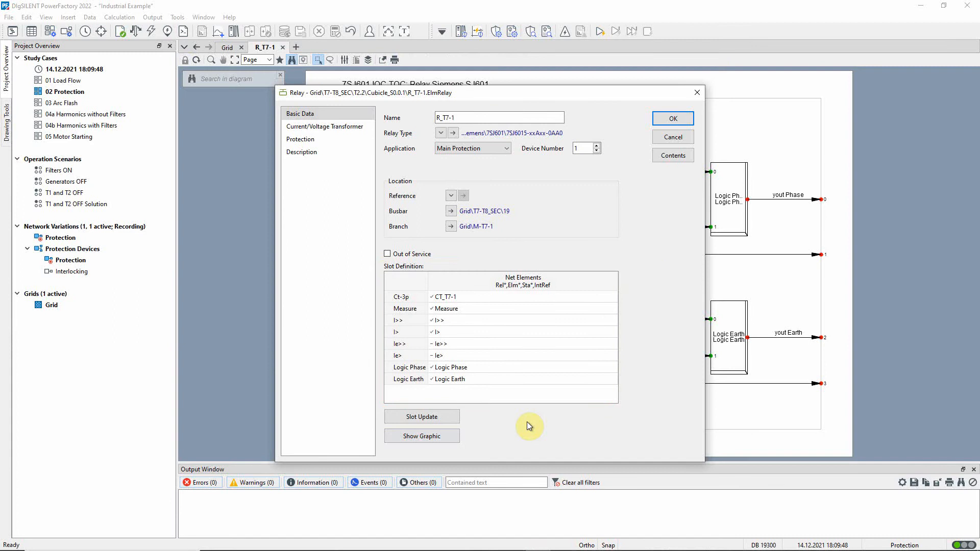
- Close the relay dialog and review R_T7-1's 7SJ601 IOC-TOC block diagram
click(421, 436)
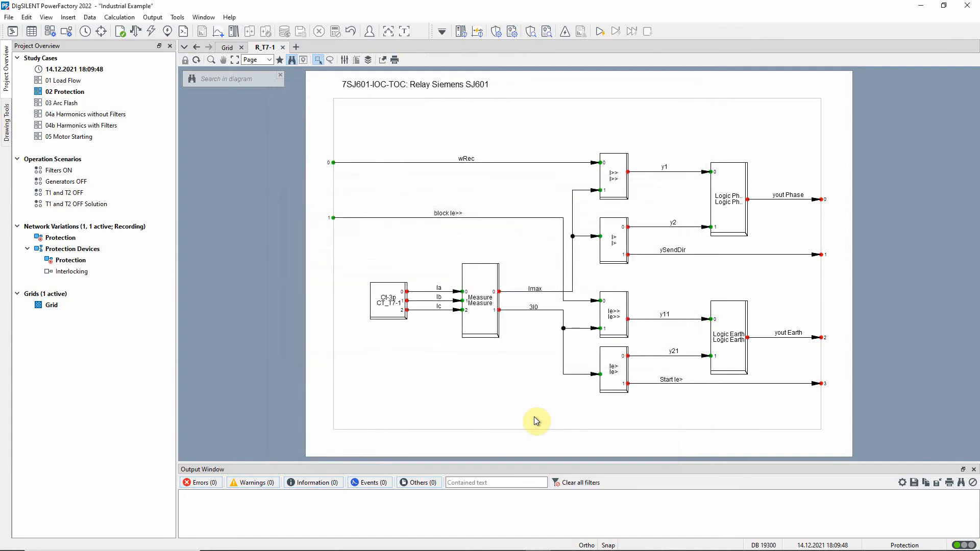
click(388, 302)
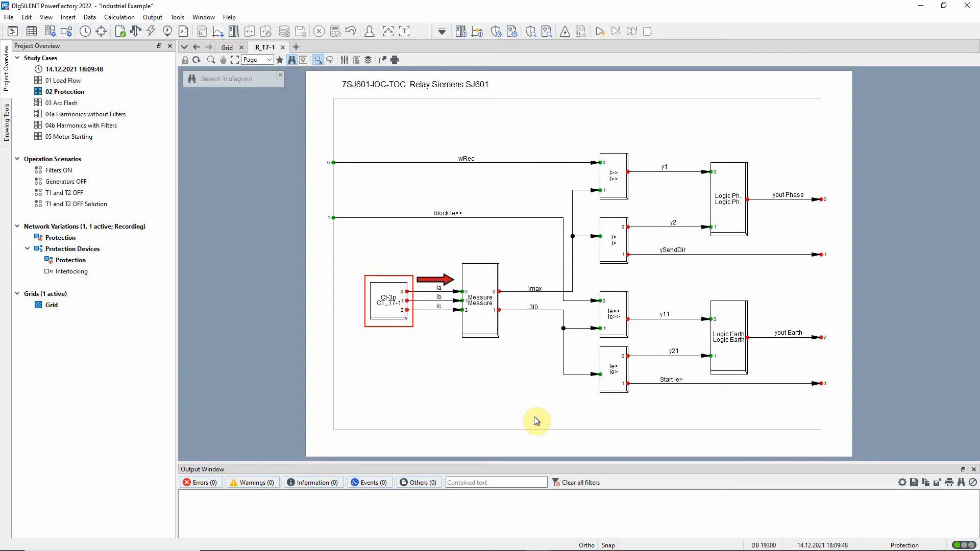
click(479, 304)
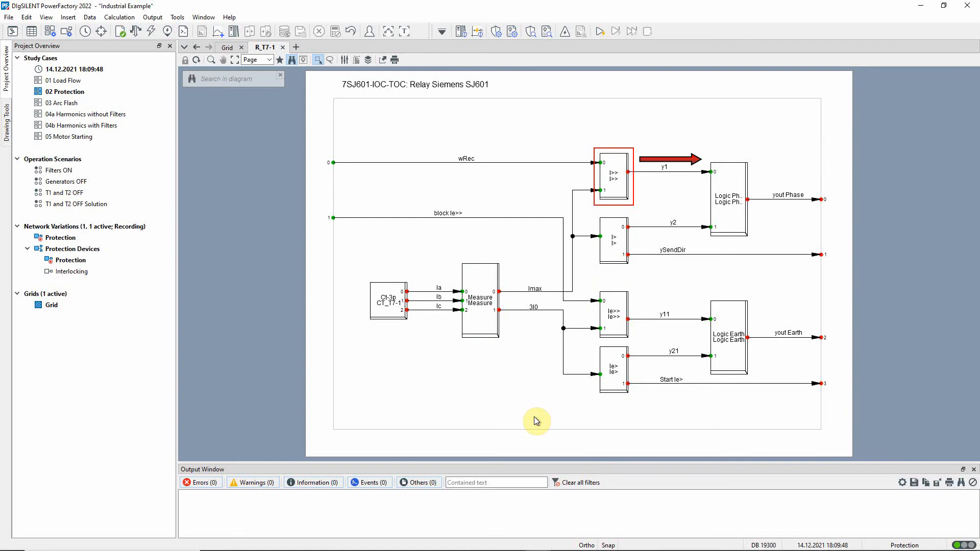
click(727, 200)
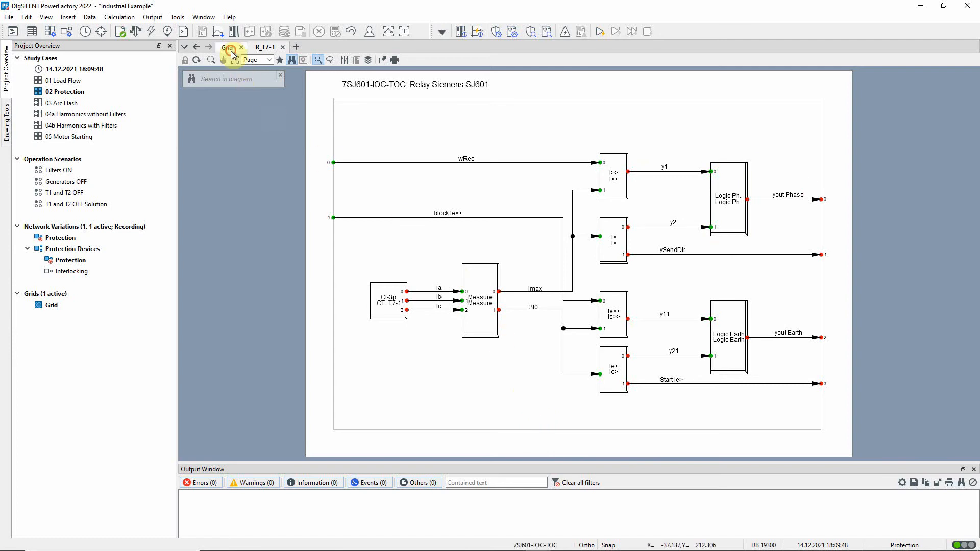
- Plot R_T7-1's time-overcurrent characteristic from the M-T7-1 cubicle on the grid
click(227, 47)
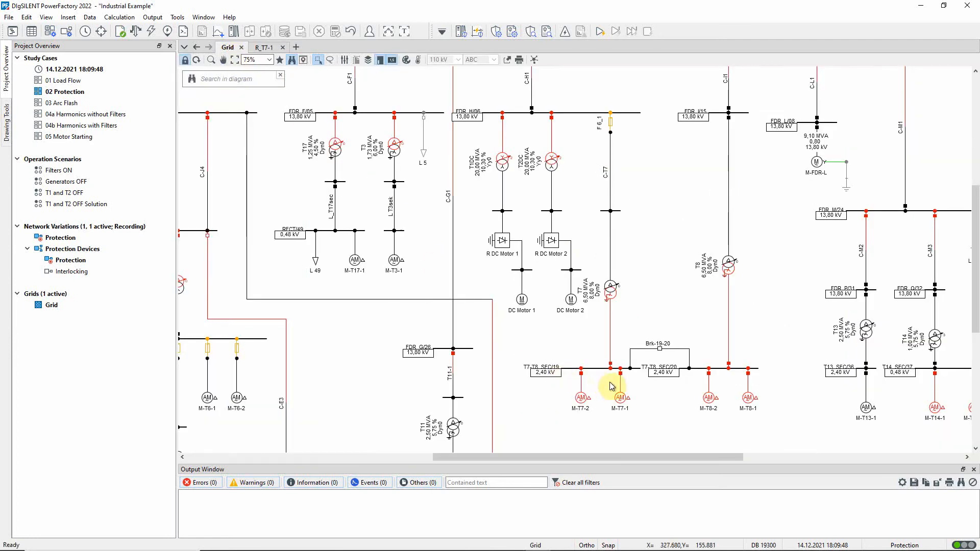
right_click(611, 368)
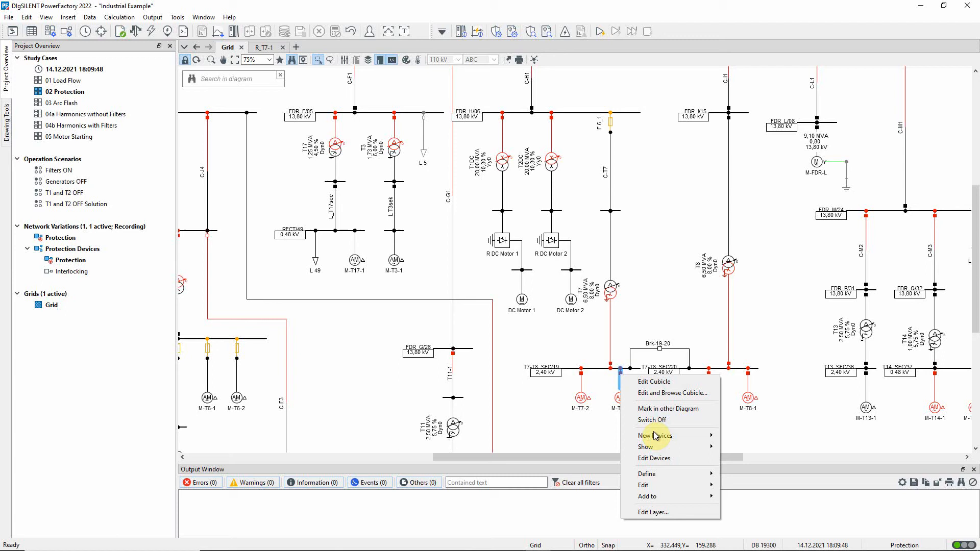
click(645, 446)
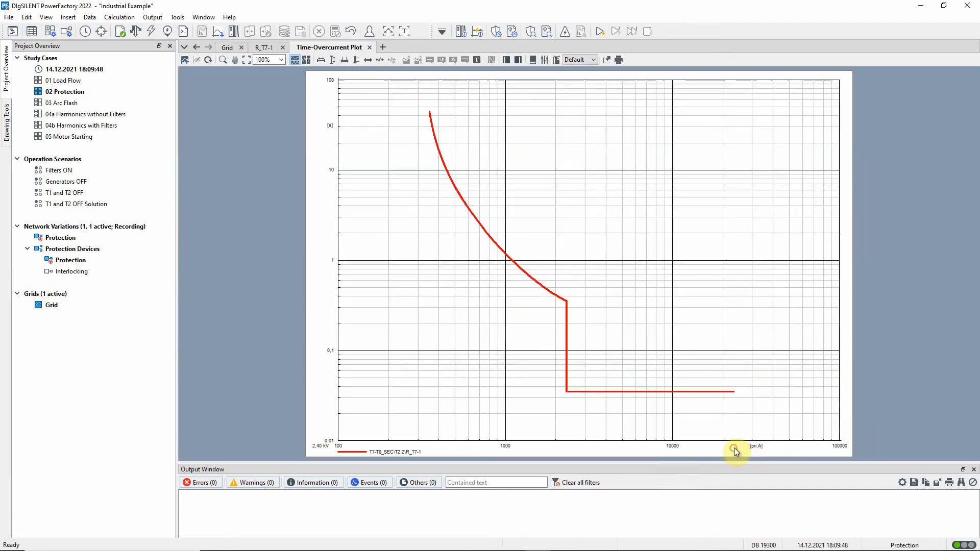
mouse_move(889, 430)
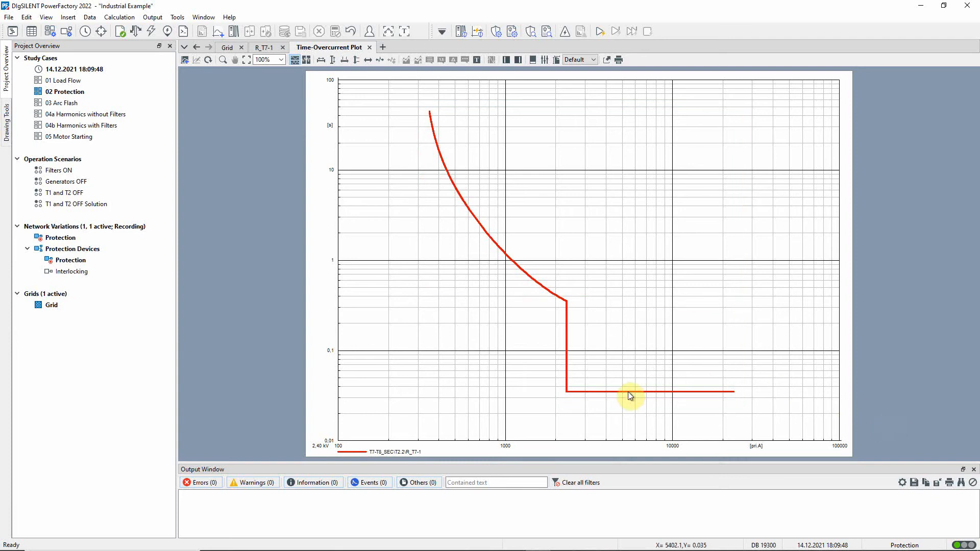
- Inspect the I>> definite-time (2320 pri.A) and I> inverse-time (320 pri.A) stage settings
double_click(631, 396)
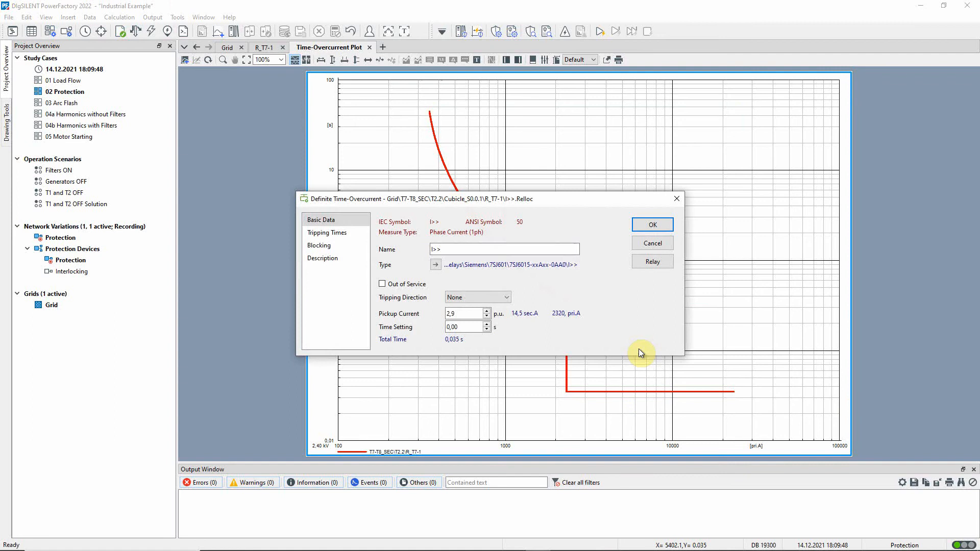
click(566, 312)
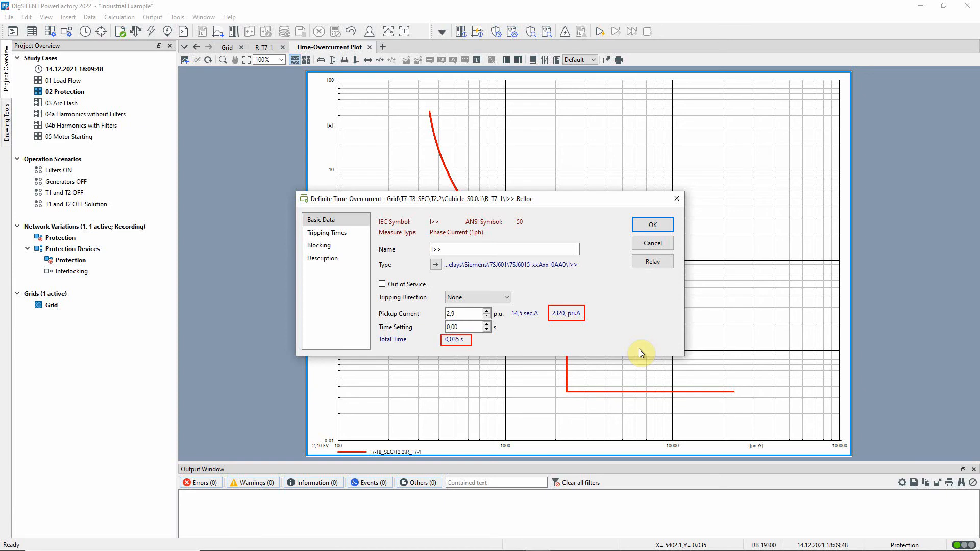
click(651, 225)
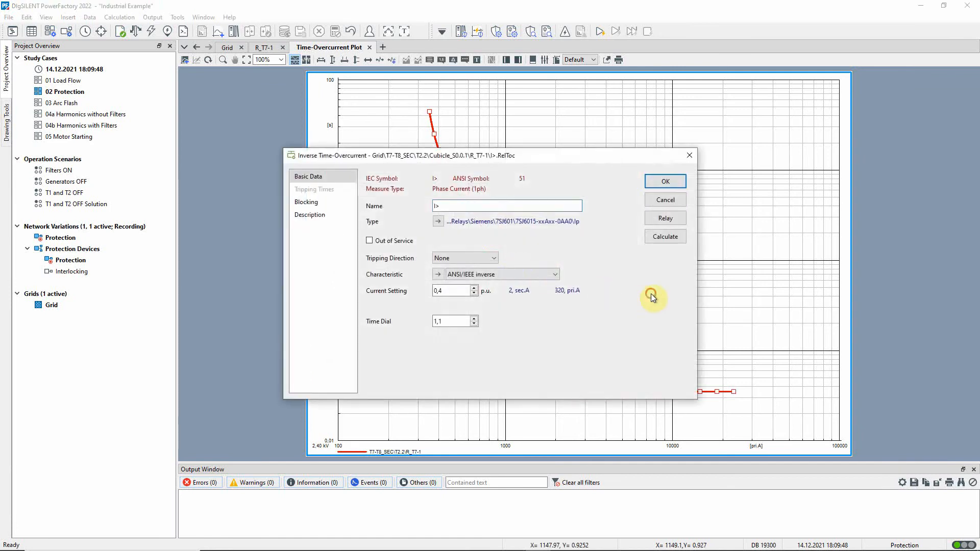
mouse_move(654, 298)
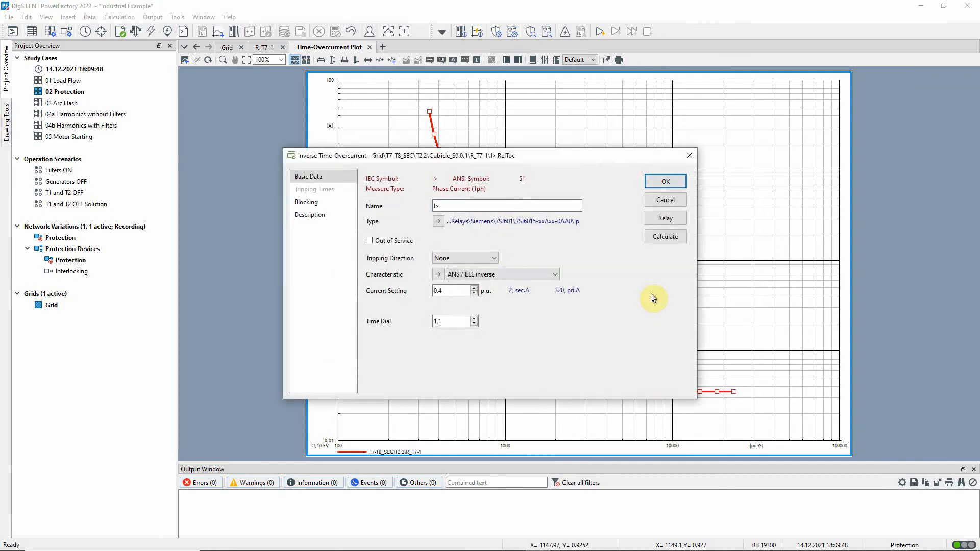
click(565, 289)
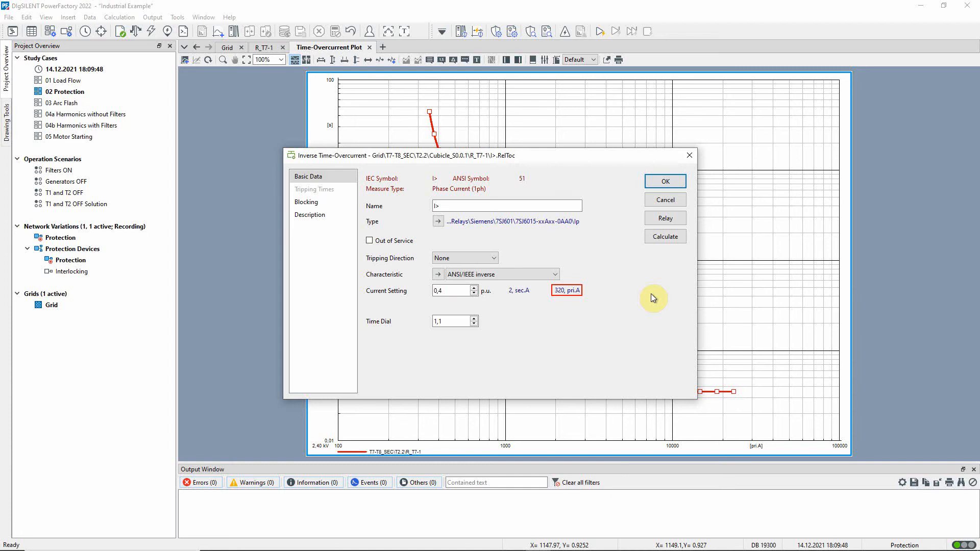
click(663, 181)
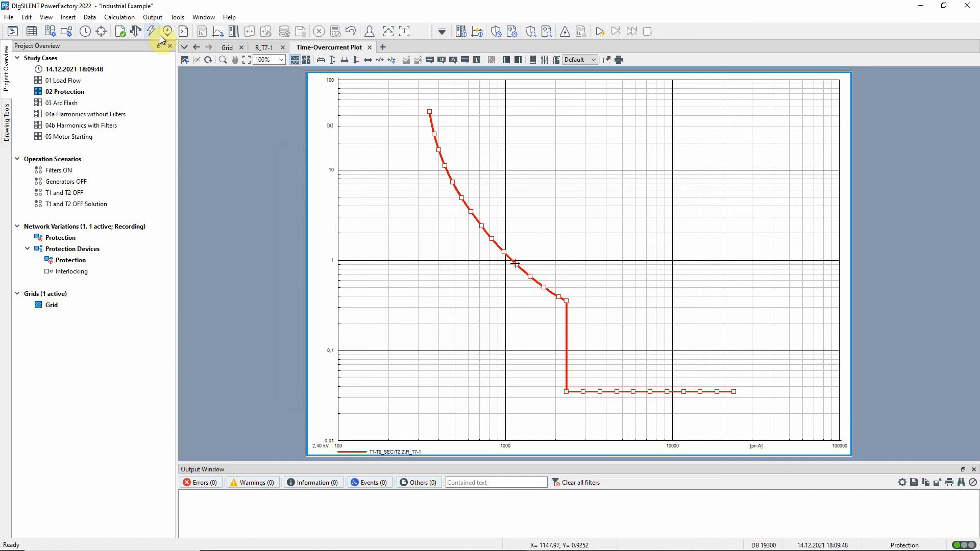
- Run a load flow, marking 241.8 pri.A on R_T7-1's plot, and view grid results
click(151, 31)
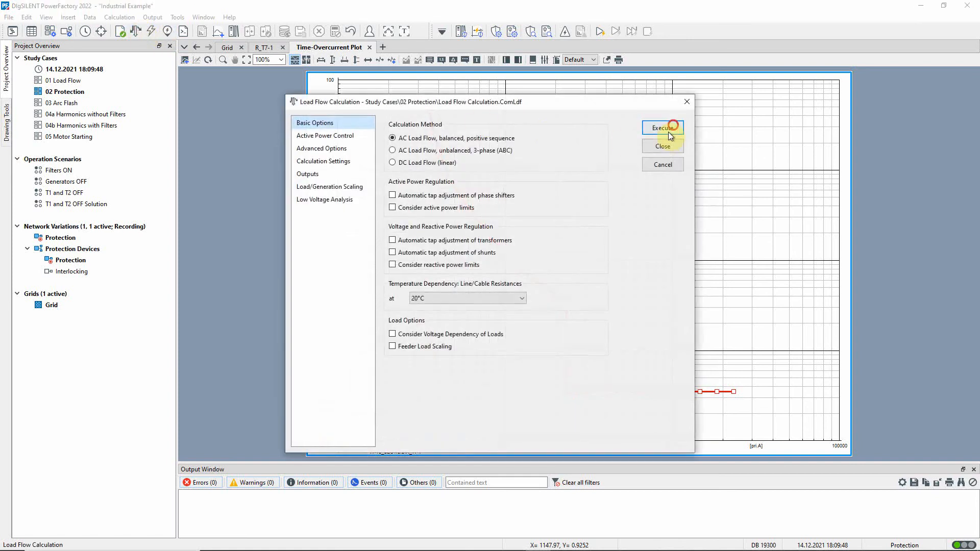
click(662, 127)
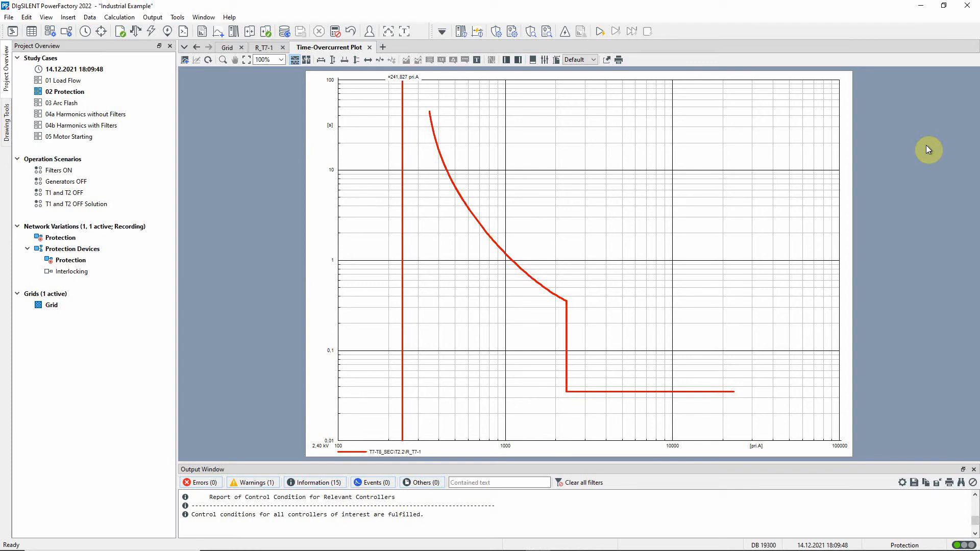
click(226, 47)
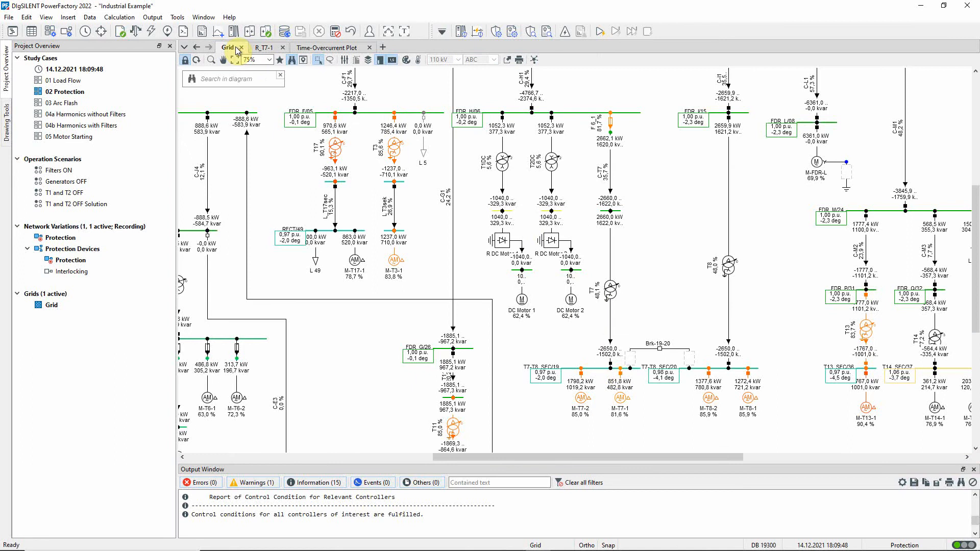
- Calculate a 3-phase short circuit at T7-T8_SEC terminal 2 and view R_T7-1's 0.035 s trip
right_click(620, 372)
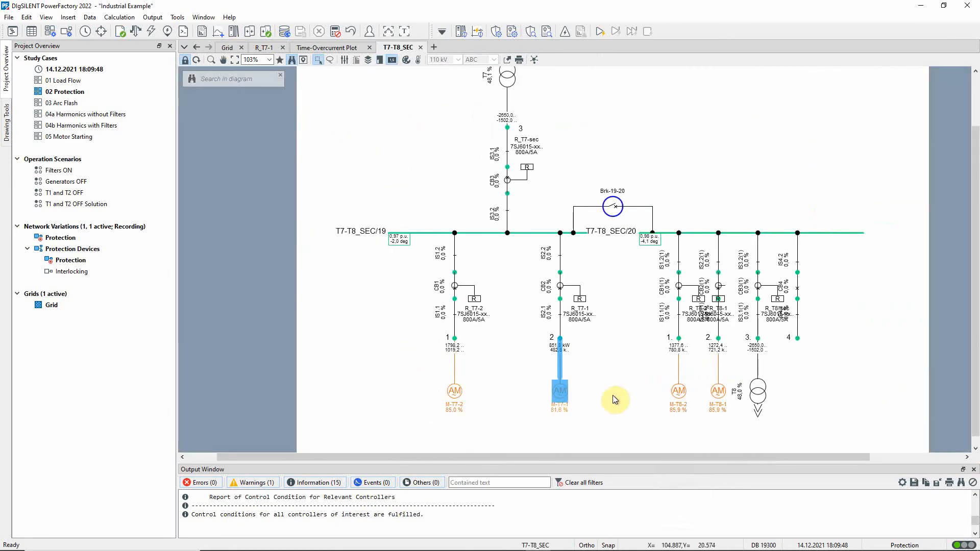
right_click(559, 390)
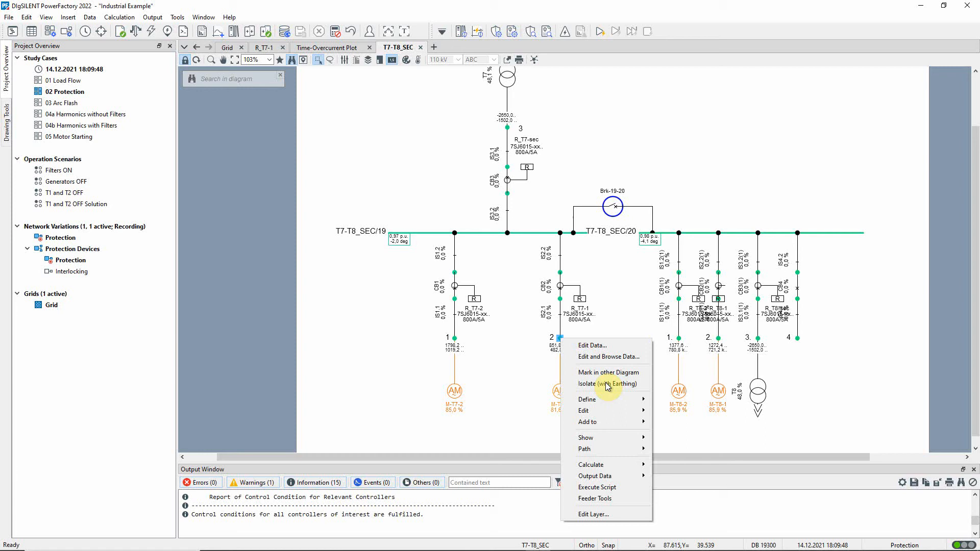
click(590, 465)
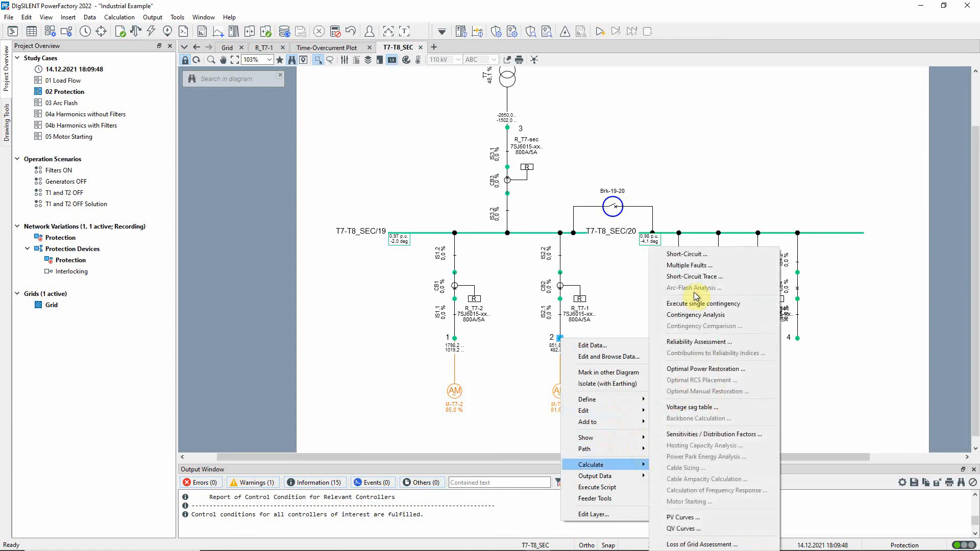
click(685, 254)
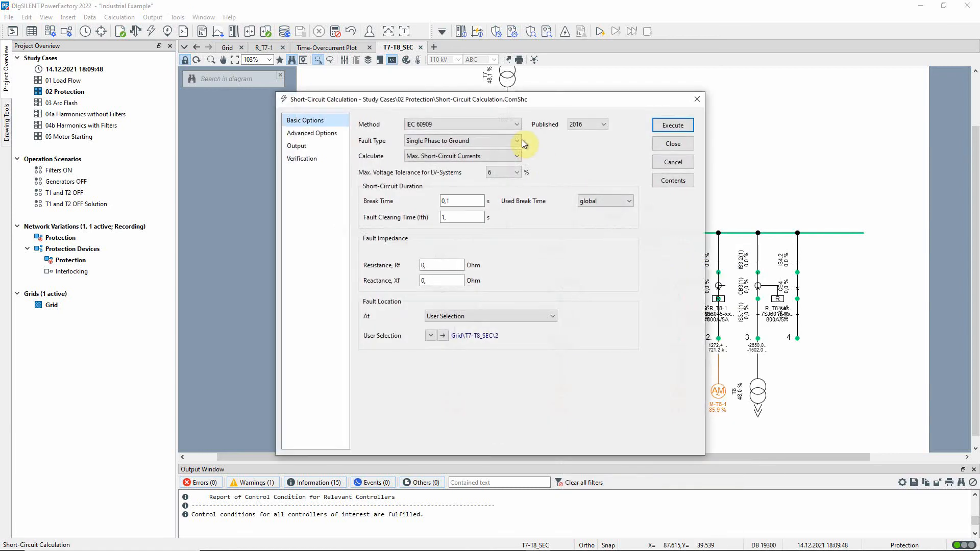
click(517, 140)
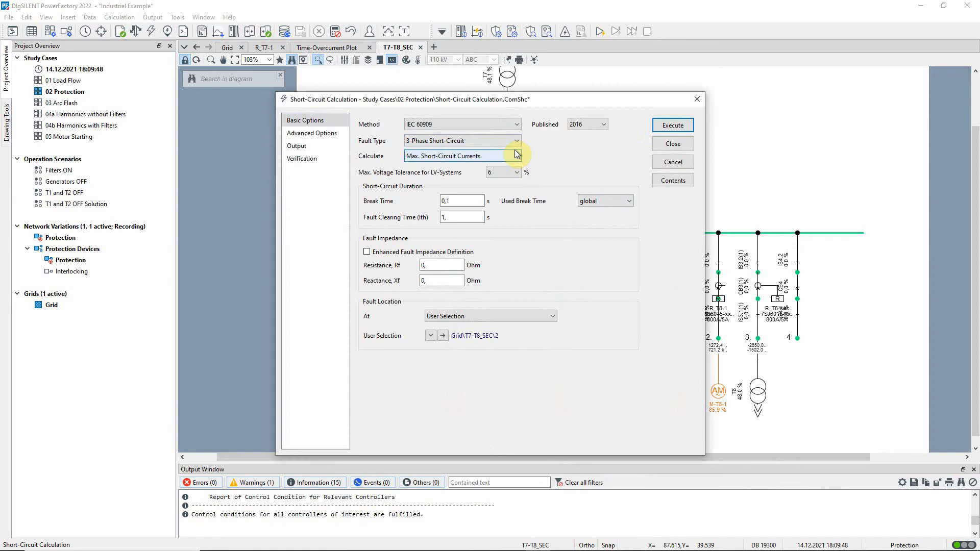
click(673, 125)
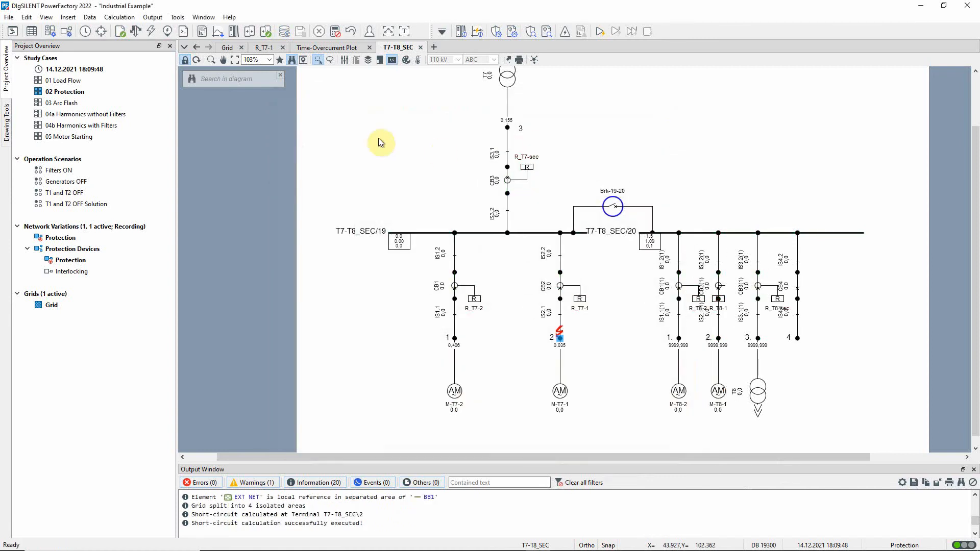
click(325, 47)
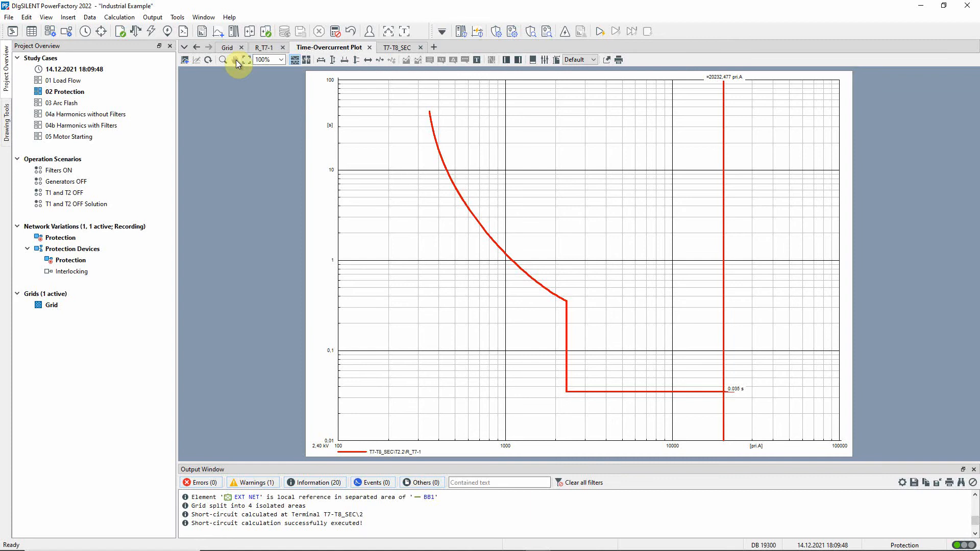
- Add motor M-T7-1's starting curve to the existing R_T7-1 time-overcurrent plot
click(227, 47)
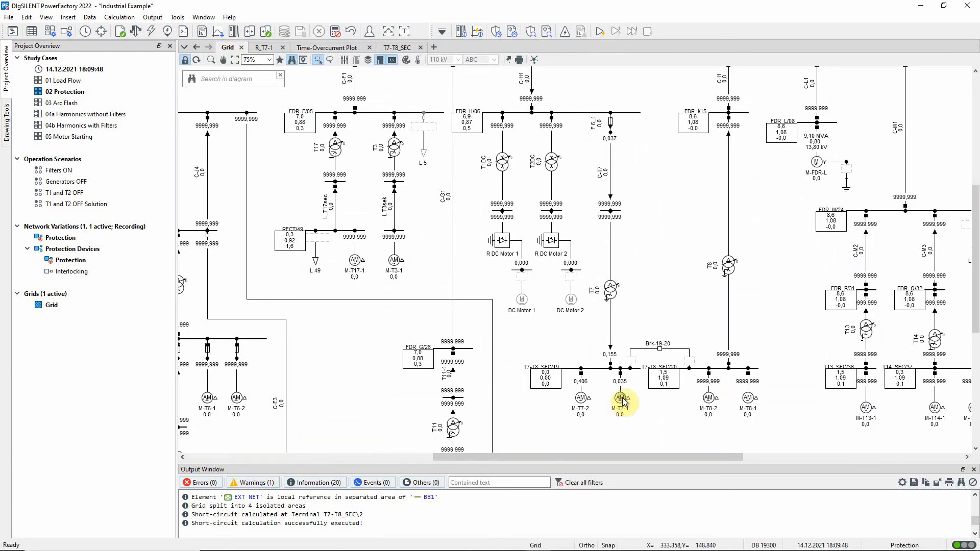
right_click(619, 398)
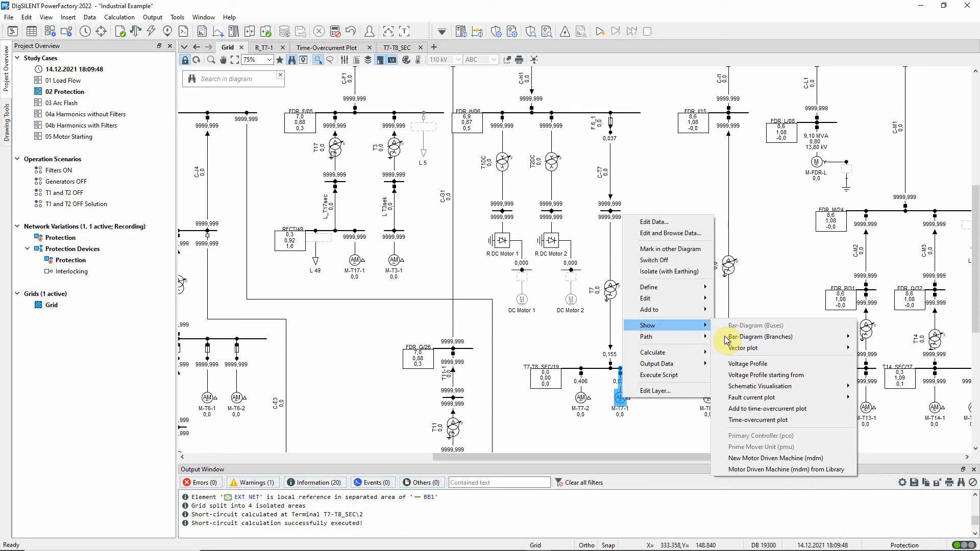
mouse_move(819, 412)
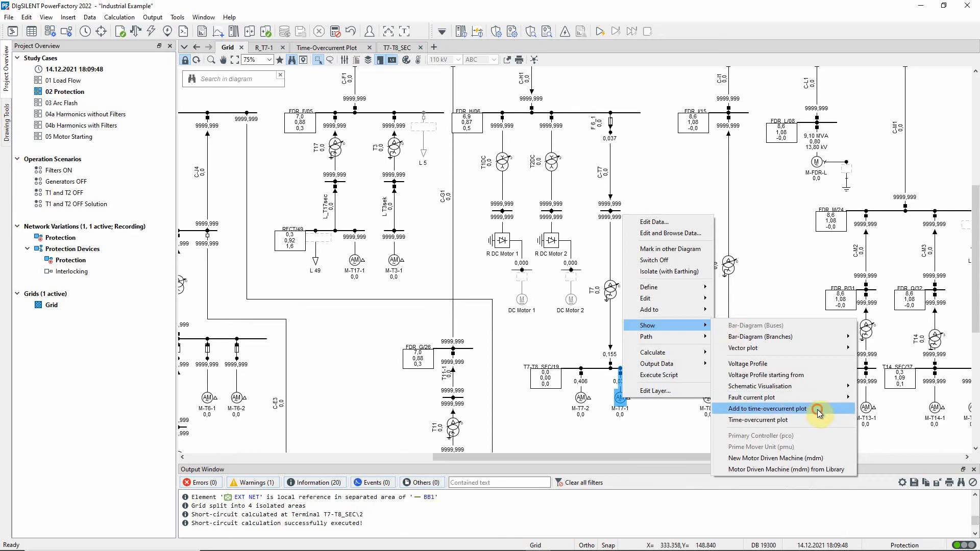
click(767, 409)
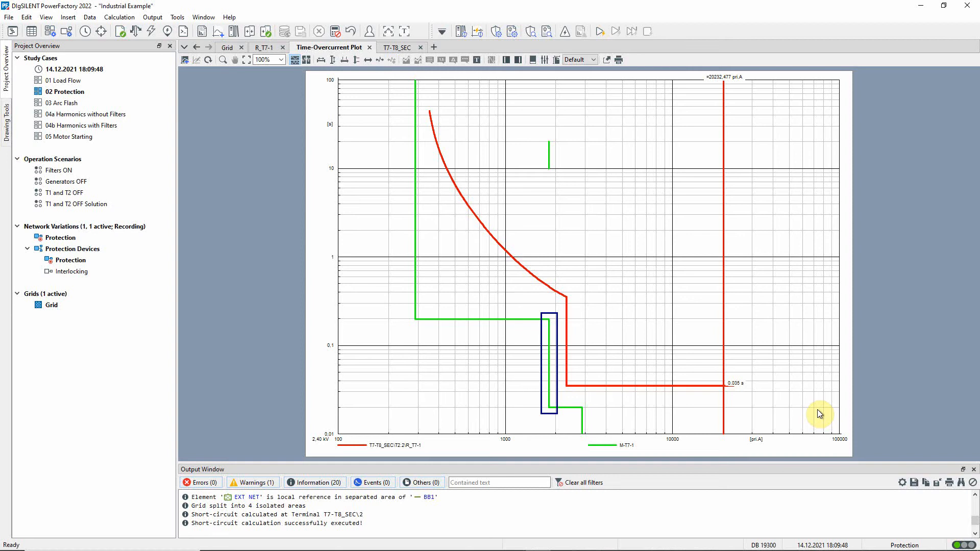
click(415, 187)
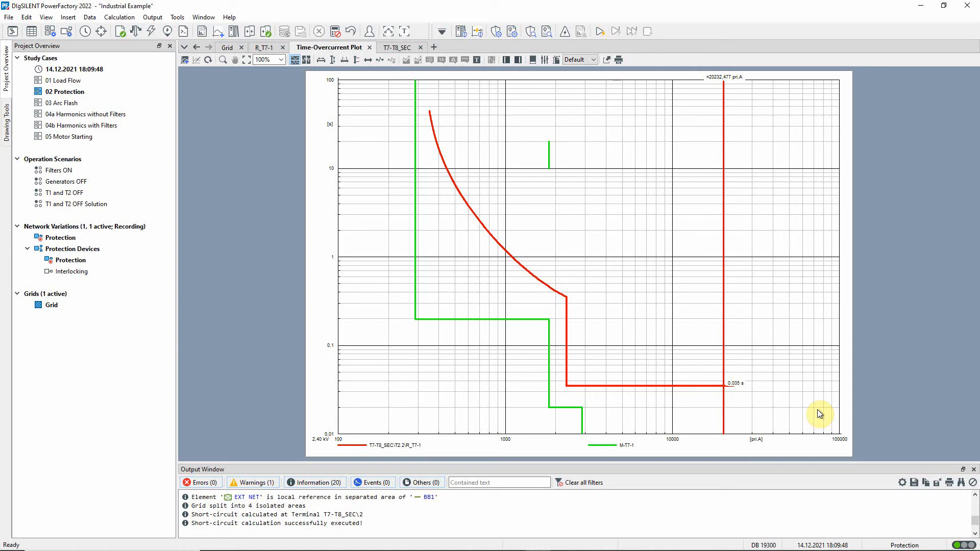
mouse_move(419, 210)
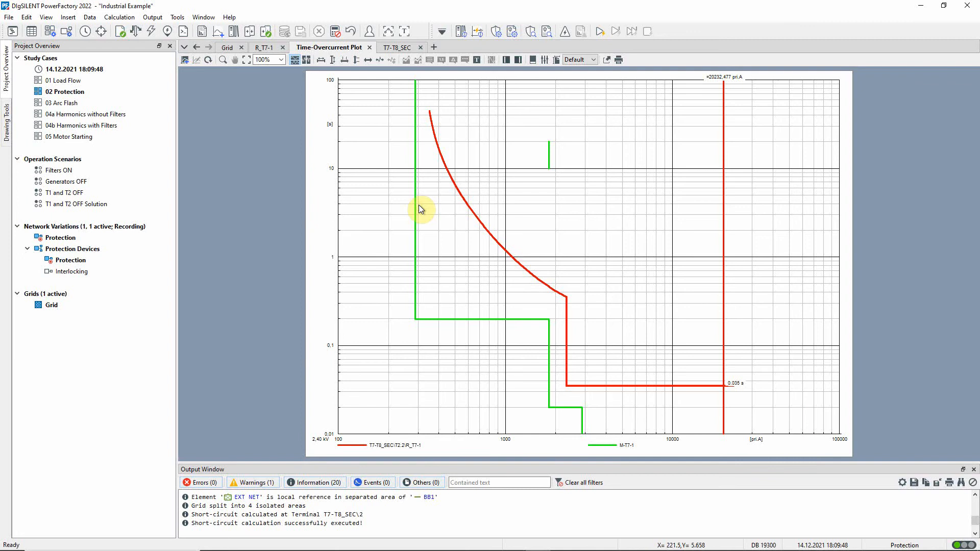
- Add the transformer secondary relay's curve to the time-overcurrent plot
click(229, 47)
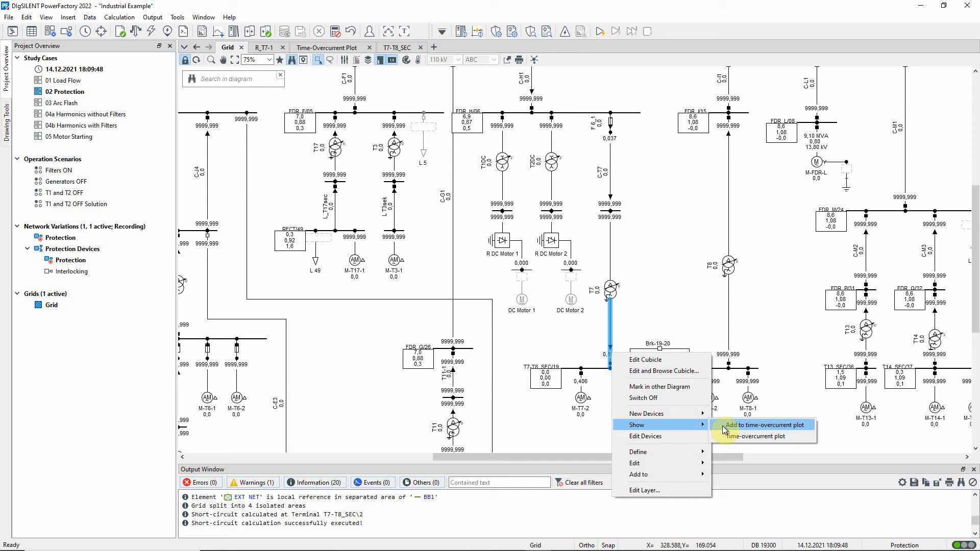
click(762, 425)
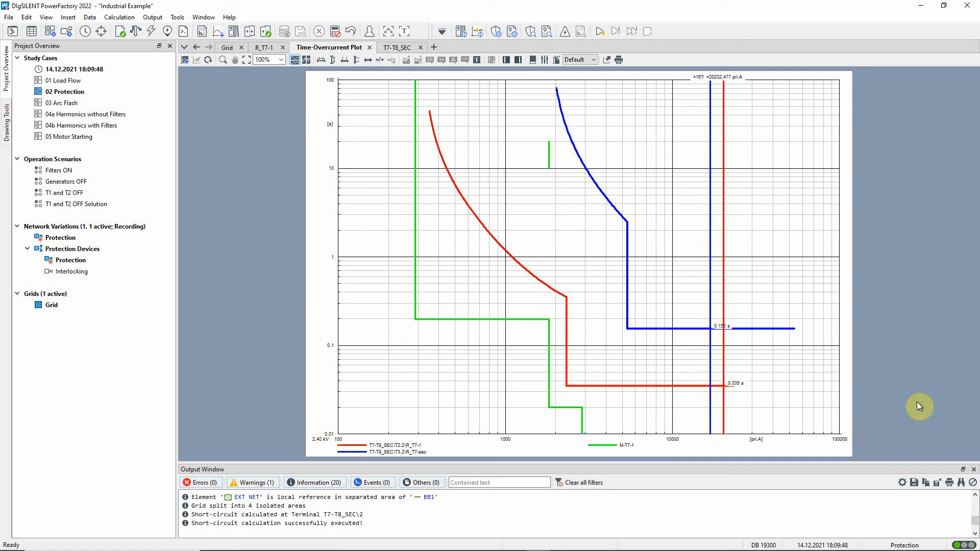
mouse_move(316, 121)
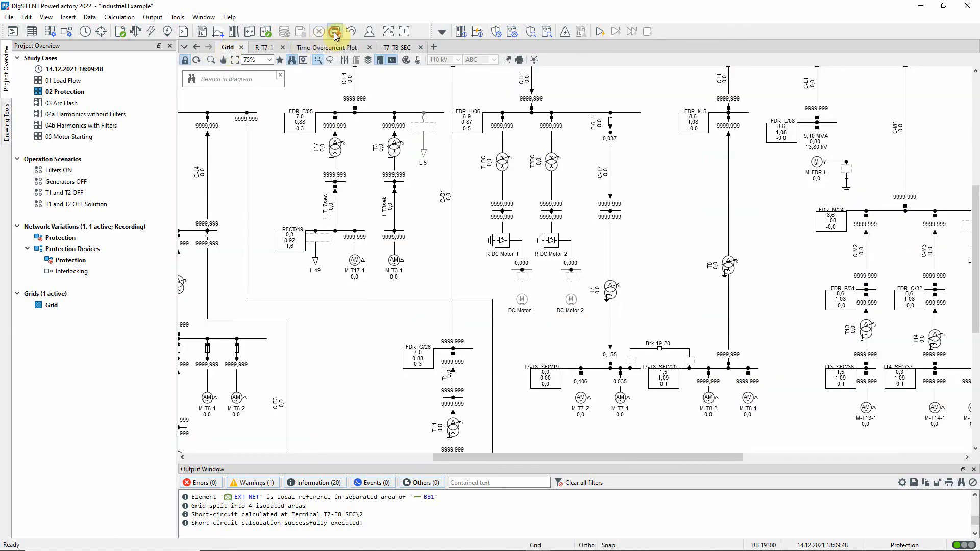
- Reset results, mark the path from top busbar to M-T7-1, and plot its time-overcurrent curves
click(334, 31)
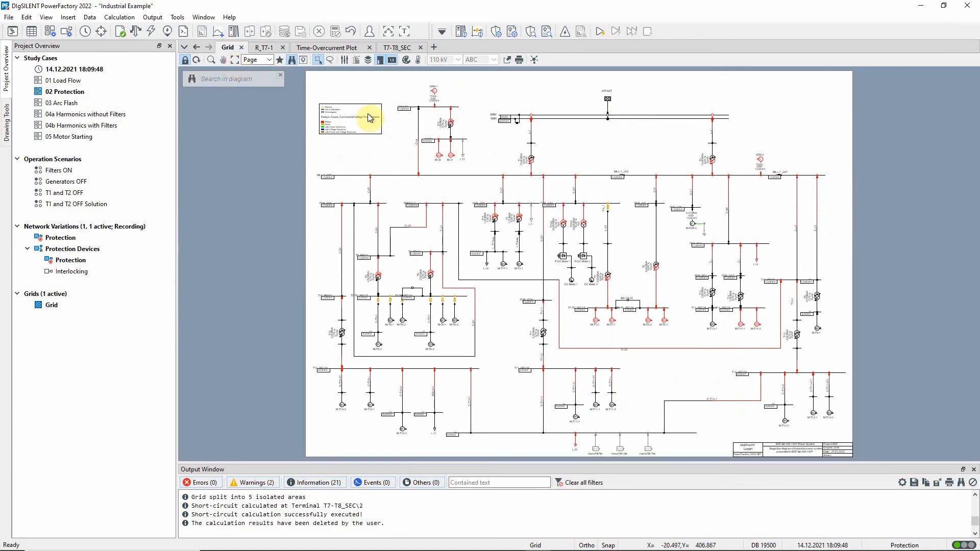
click(563, 117)
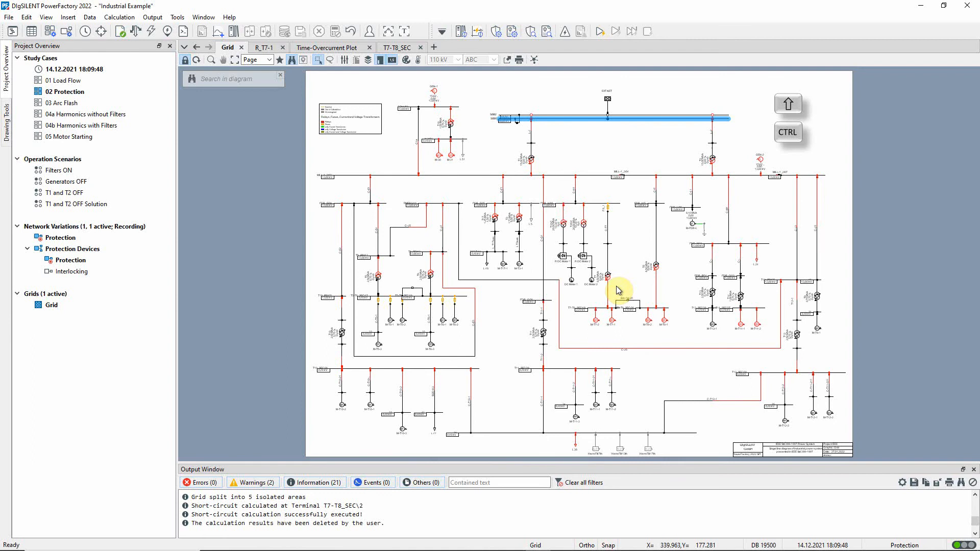
click(609, 306)
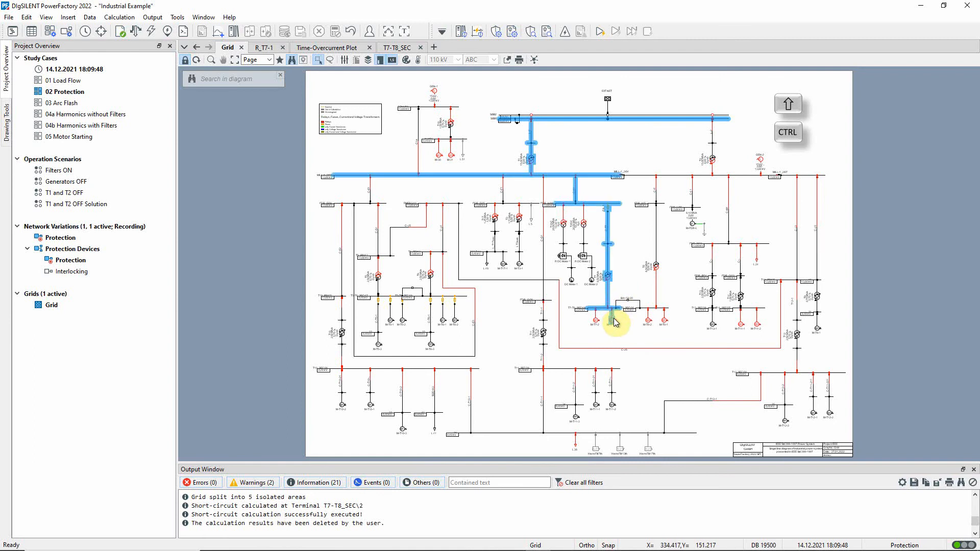
right_click(616, 322)
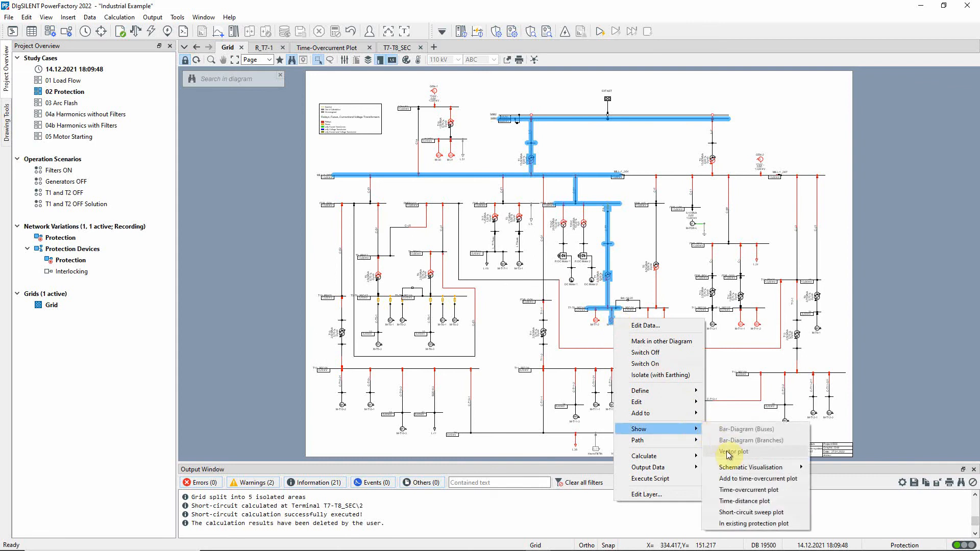
mouse_move(748, 495)
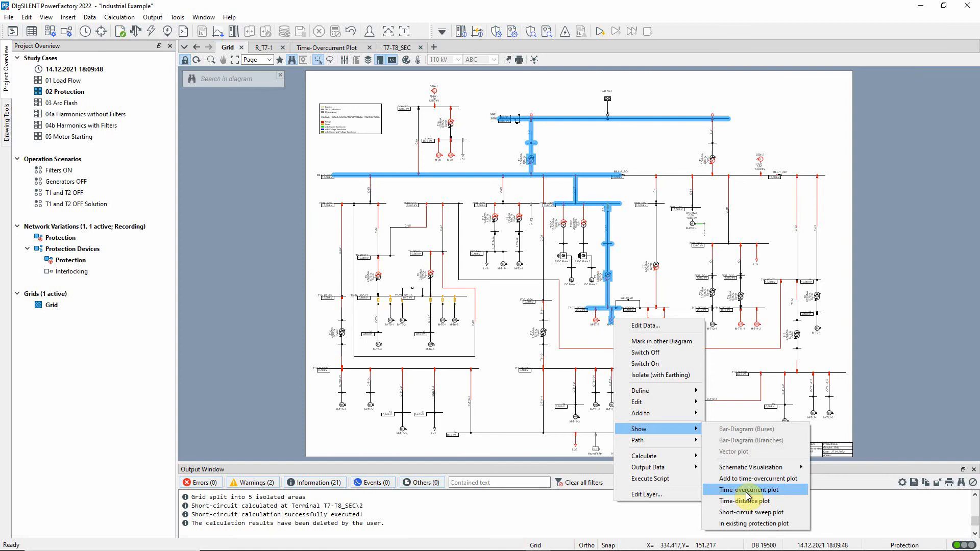
click(745, 490)
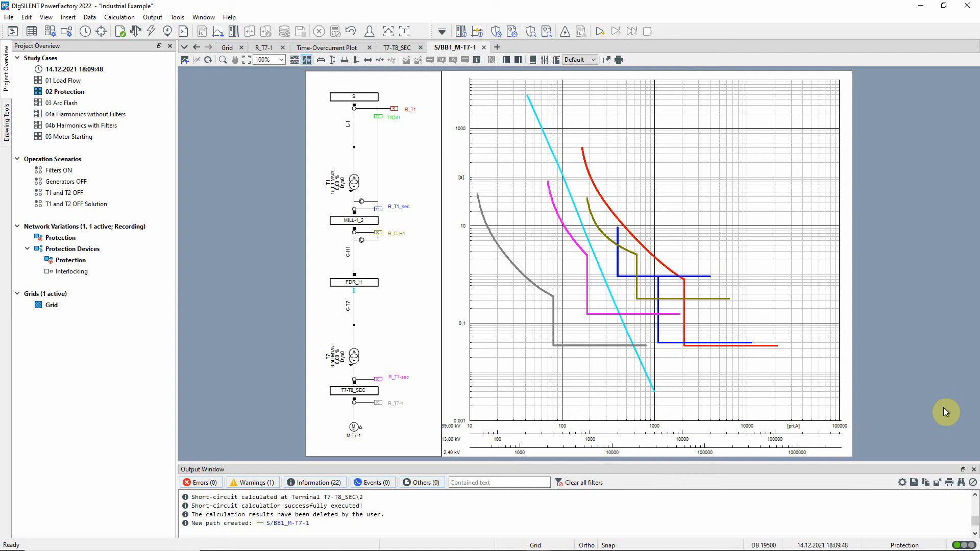
mouse_move(562, 343)
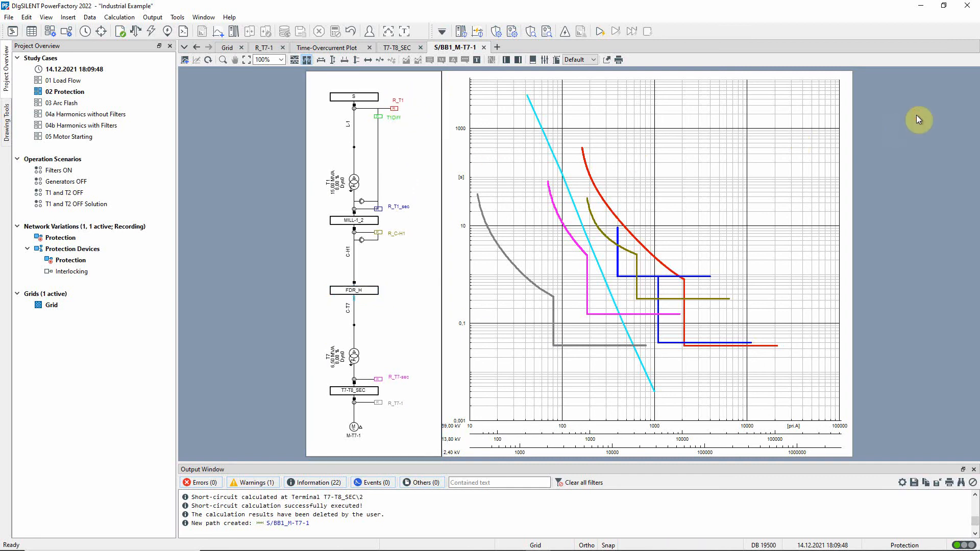
mouse_move(226, 31)
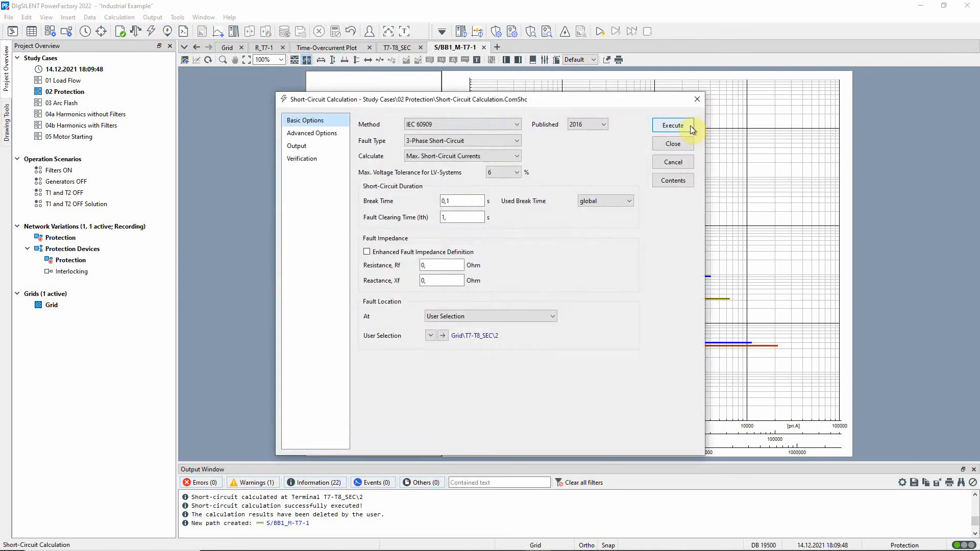
- Run the short-circuit calculation at terminal T7-T8_SEC to show fault currents and trip times on the path plot
click(672, 125)
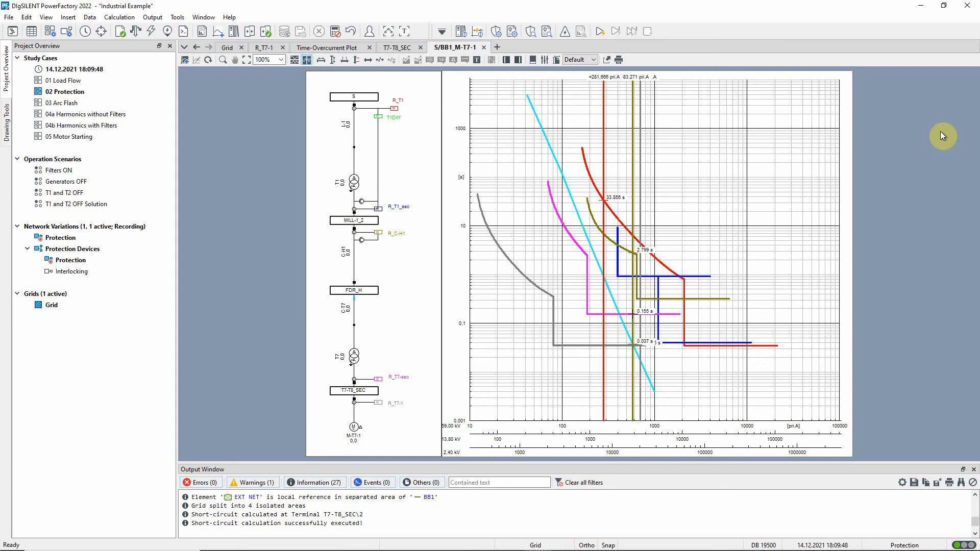
mouse_move(875, 117)
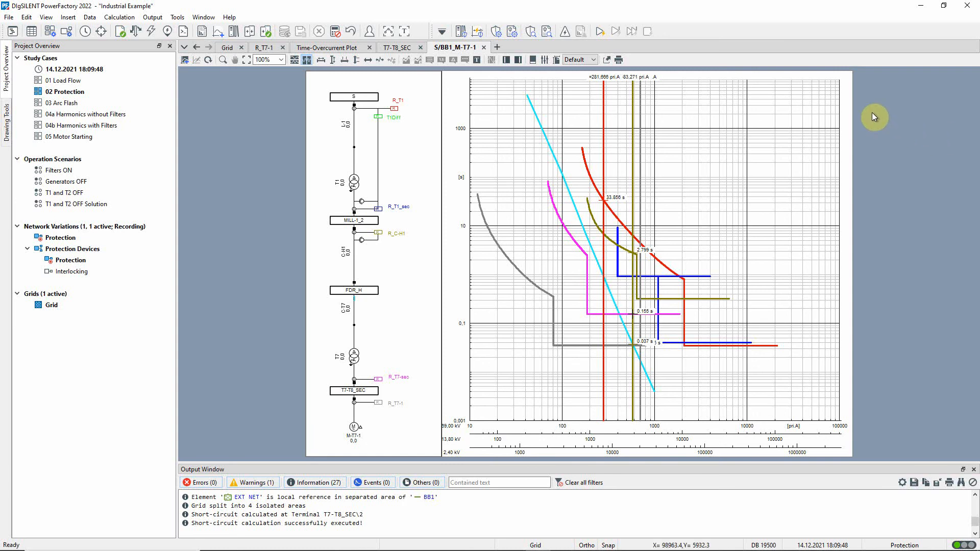
mouse_move(529, 31)
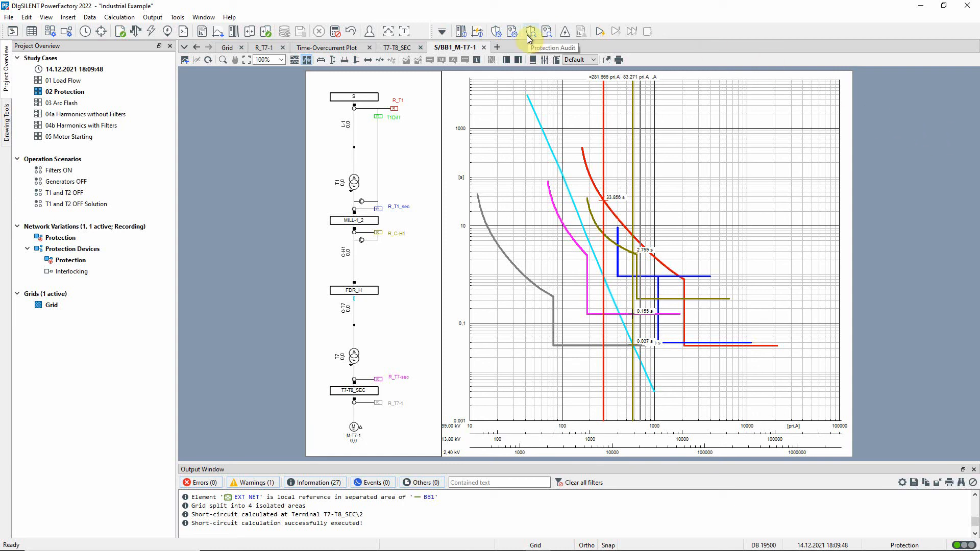
- Check the 1ph fault case event settings, then run the protection audit
click(530, 31)
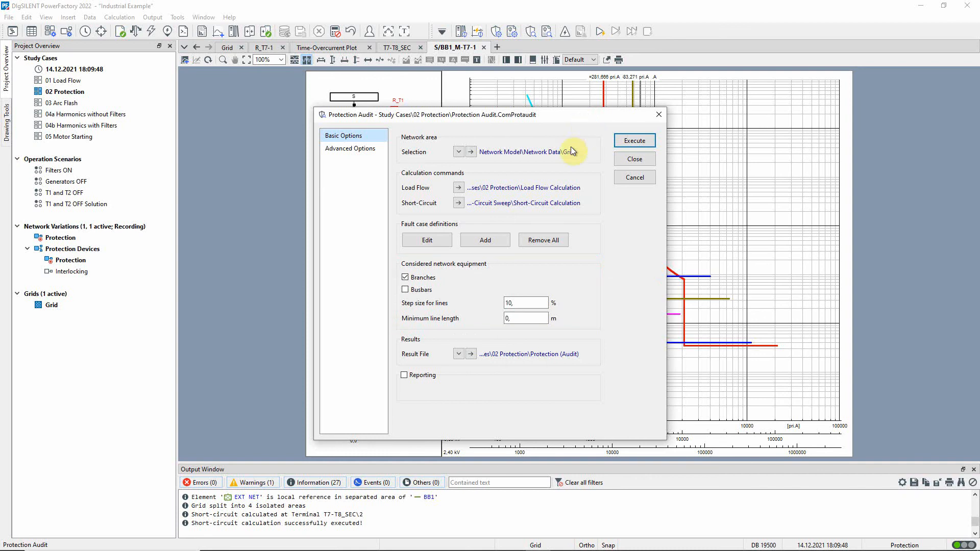
click(426, 239)
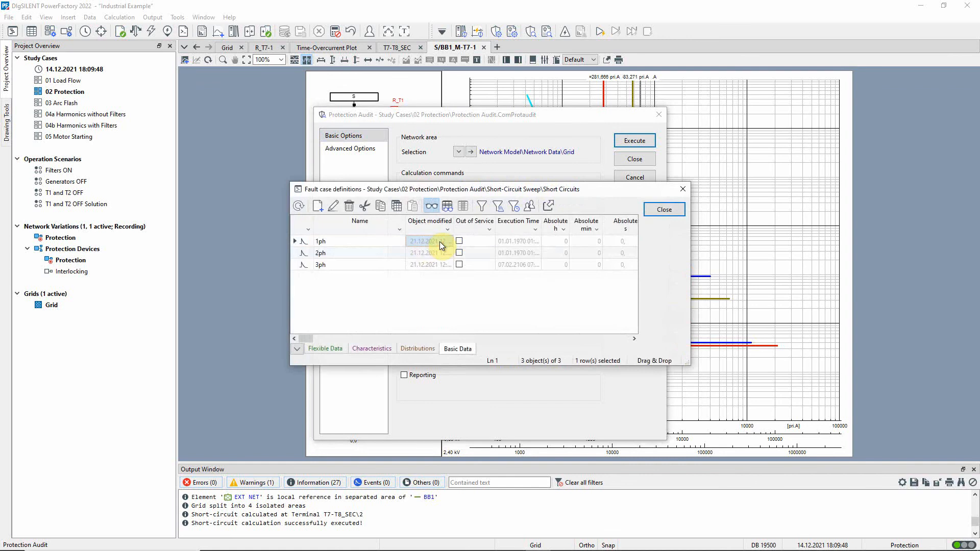
double_click(320, 240)
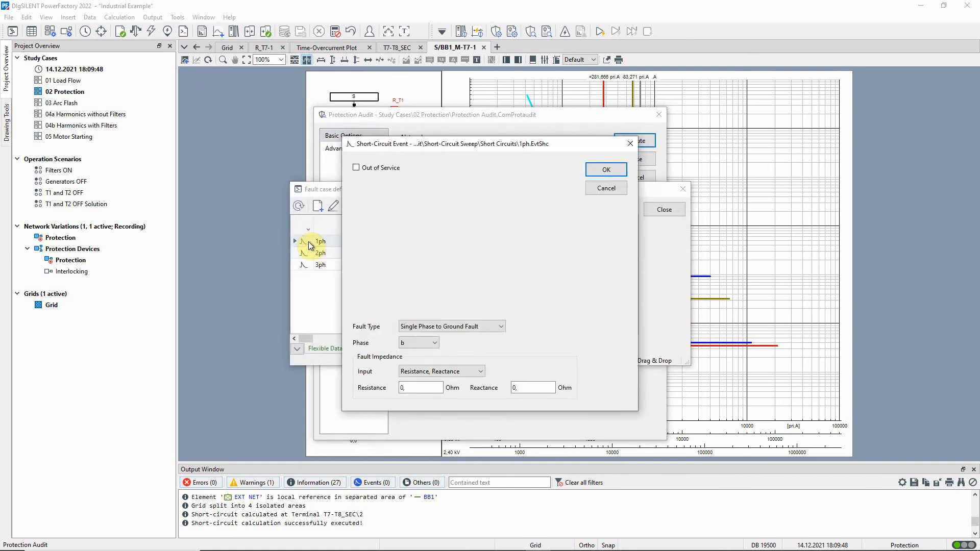
mouse_move(418, 251)
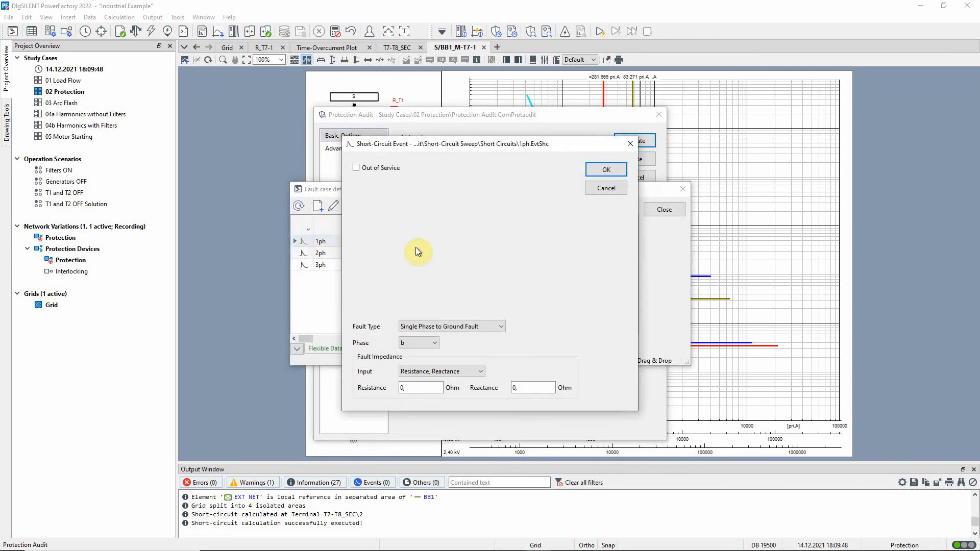
click(604, 170)
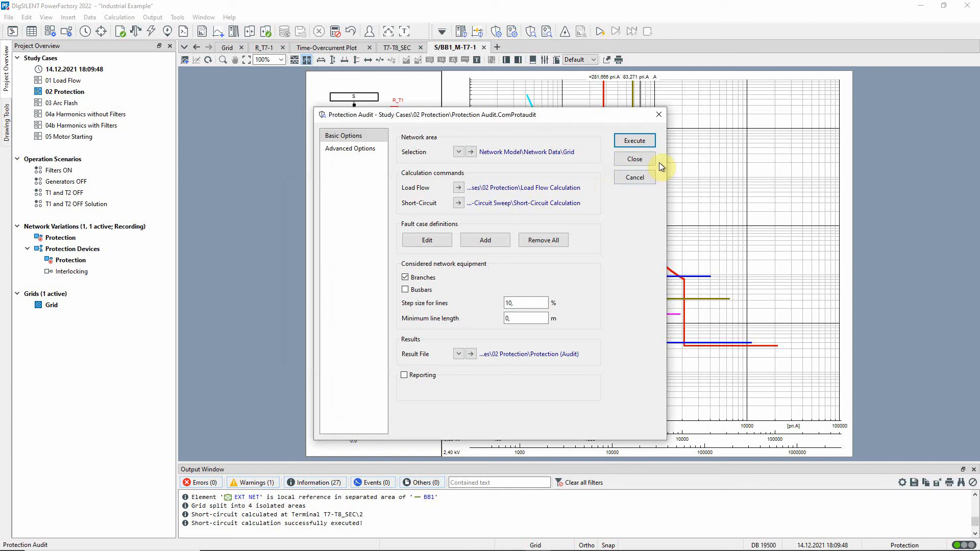
click(632, 140)
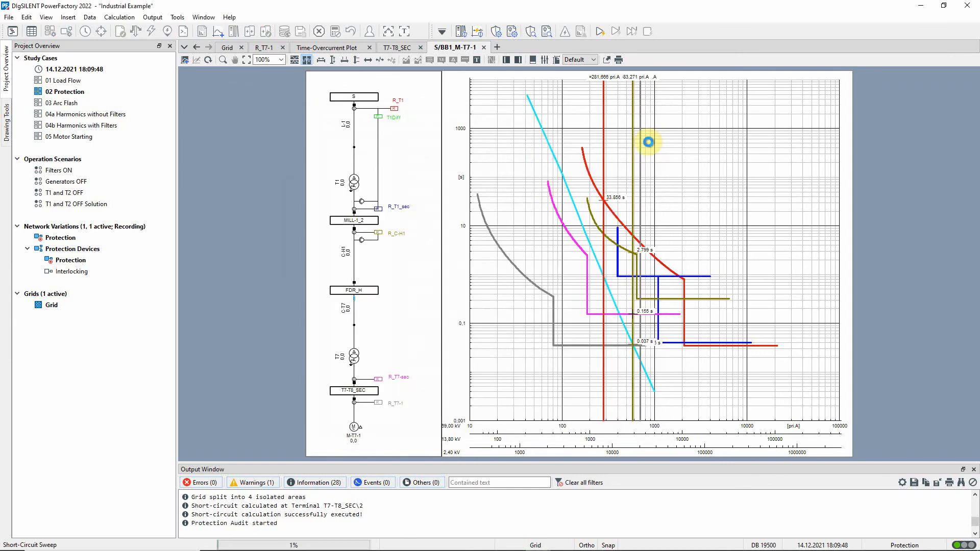
mouse_move(655, 128)
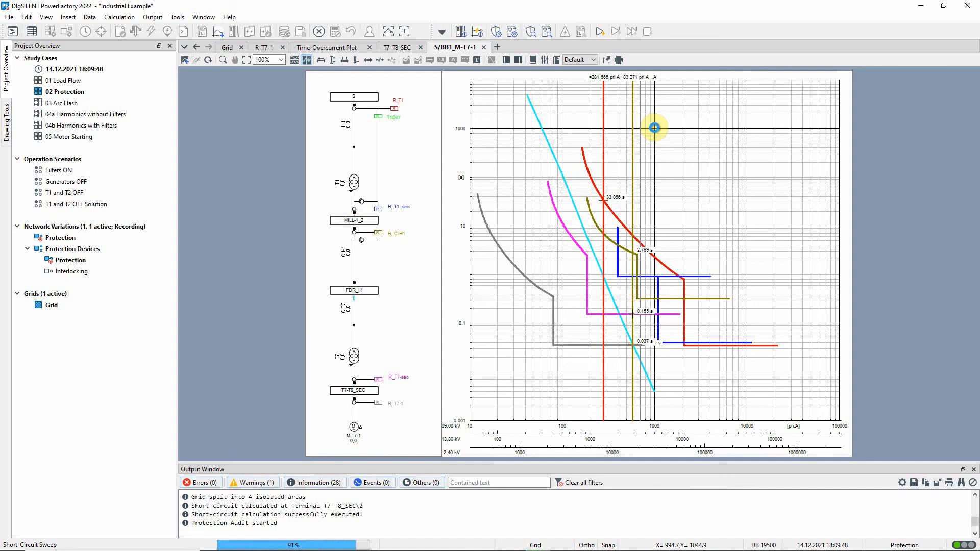
mouse_move(656, 131)
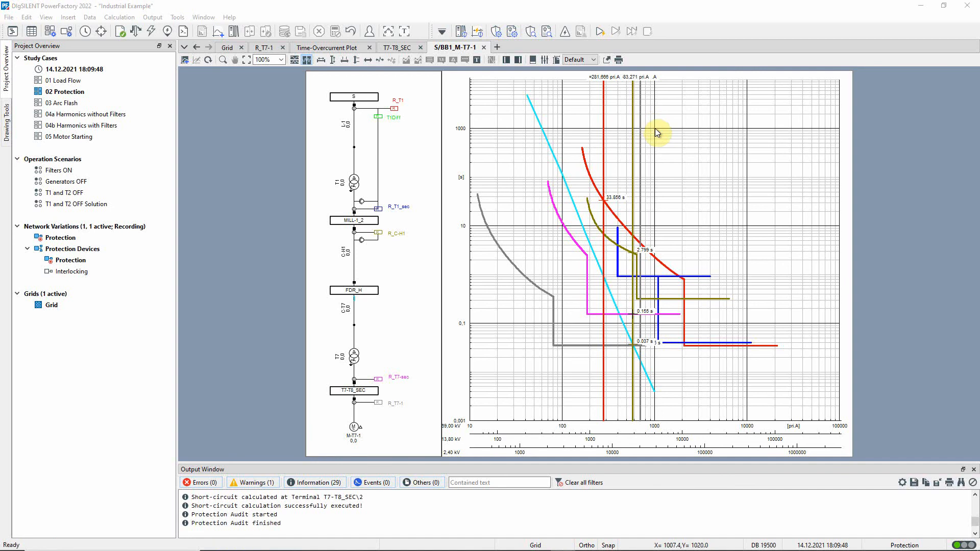
mouse_move(546, 31)
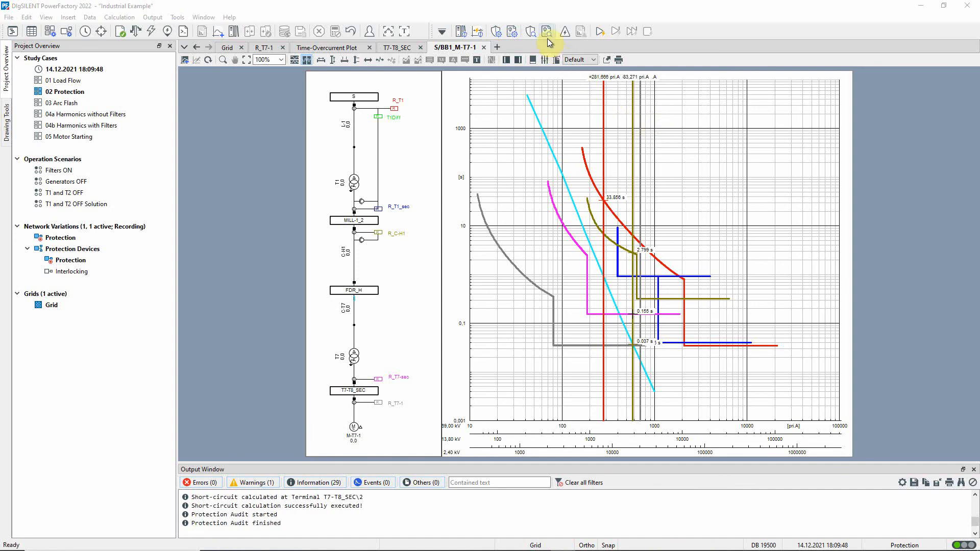
- Generate the device coordination report from Protection Audit Results with a 0.25 s margin
click(546, 31)
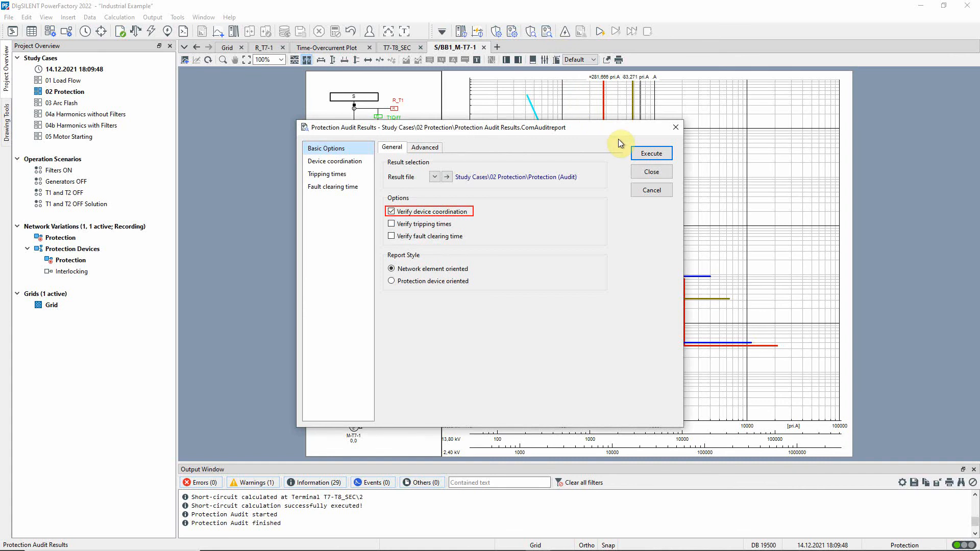
mouse_move(492, 156)
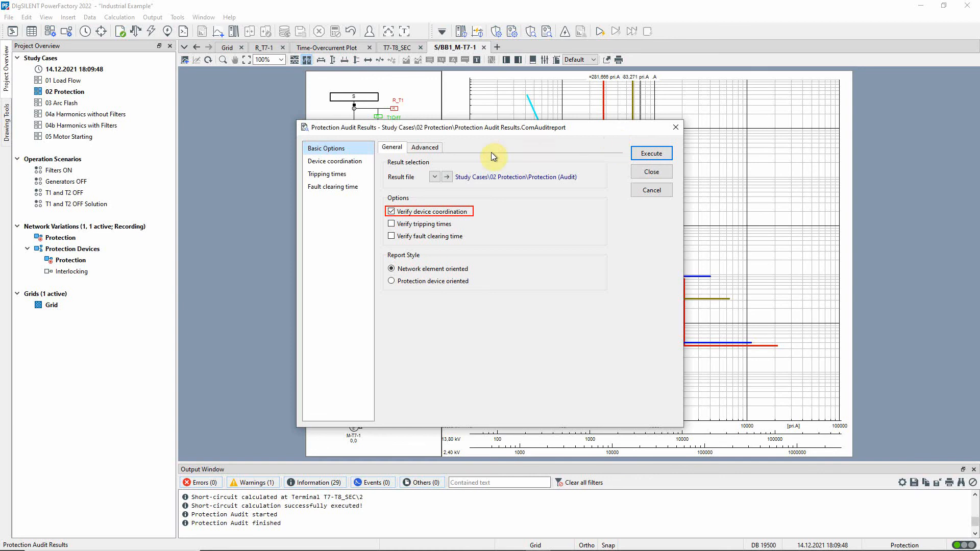
click(335, 161)
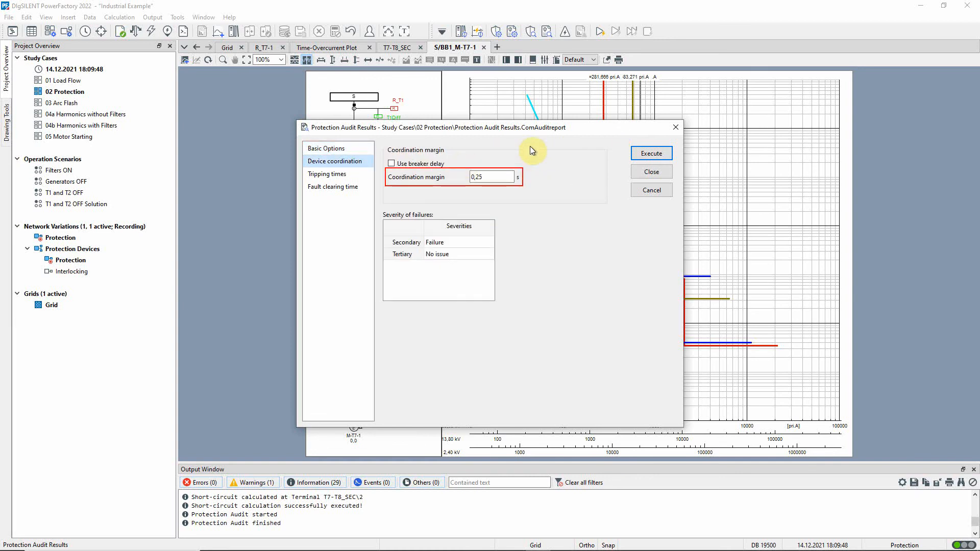
mouse_move(651, 153)
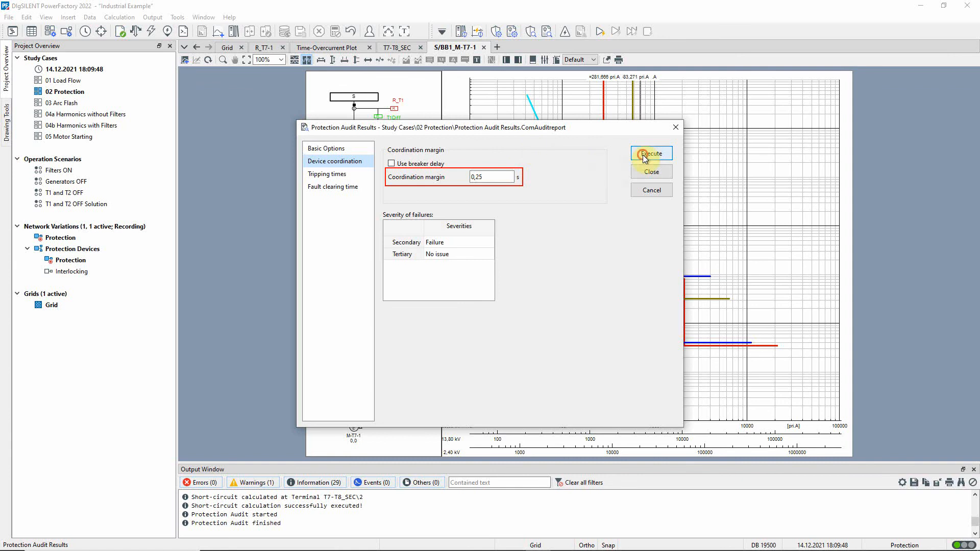
click(650, 155)
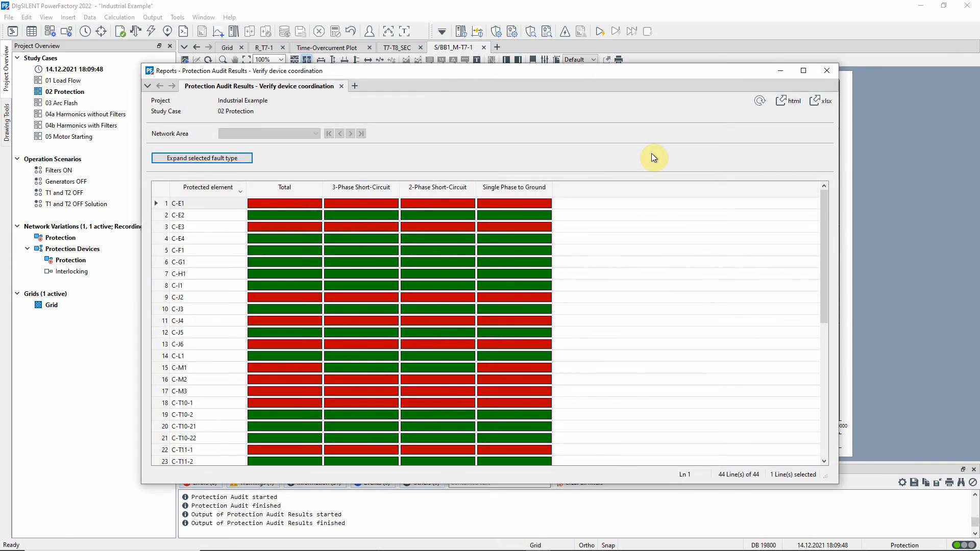
- Open the detailed Single Phase to Ground coordination view for element C-J2
click(514, 188)
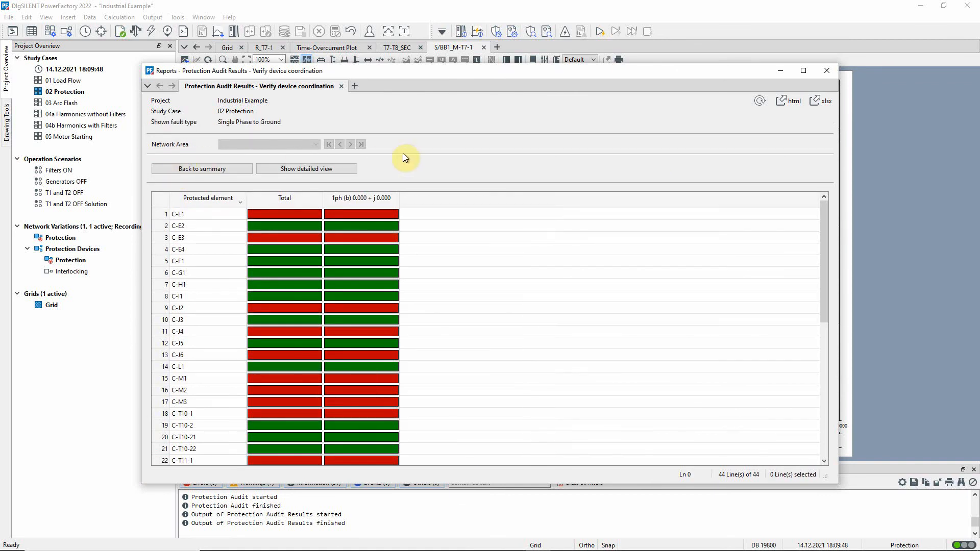
mouse_move(373, 281)
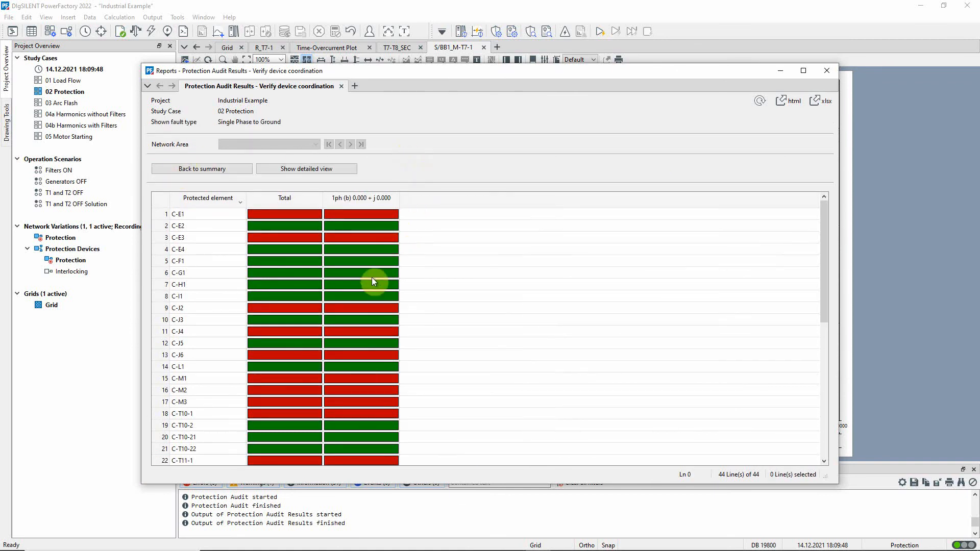
click(361, 307)
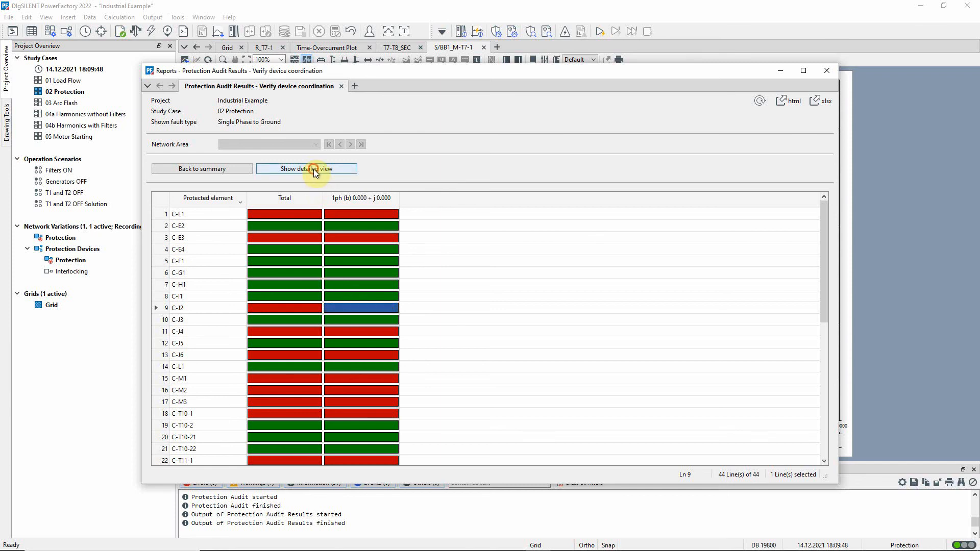
click(306, 168)
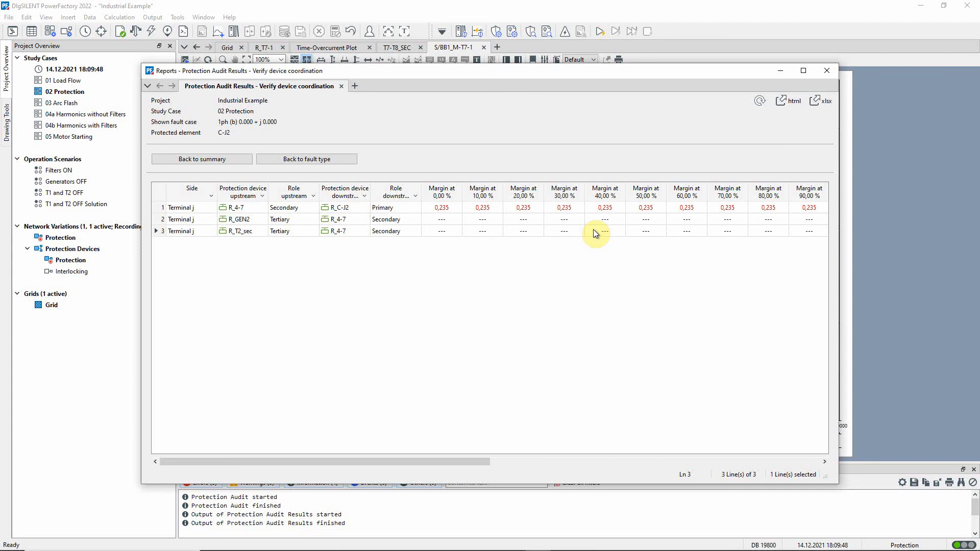
mouse_move(247, 211)
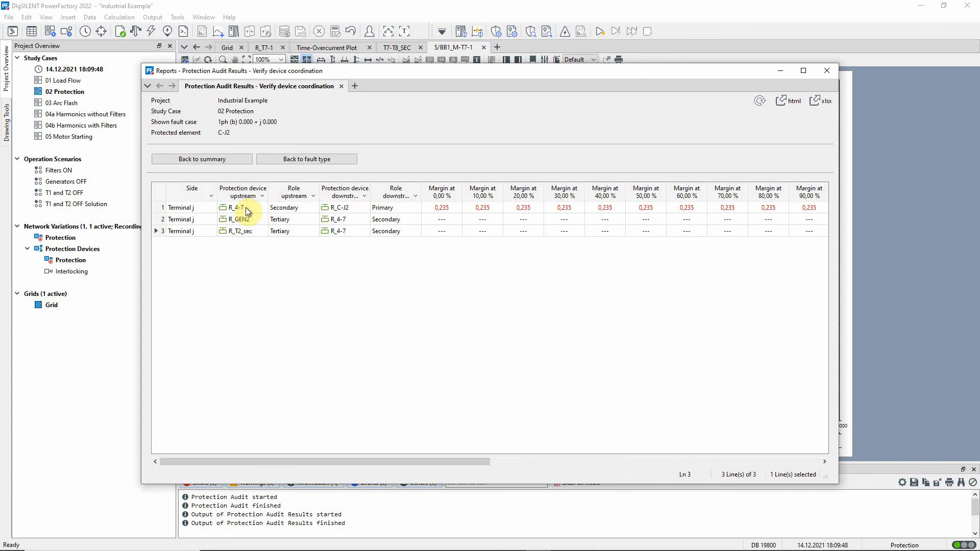
- Plot the time-overcurrent curves of relays R_4-7 and R_C-J2 from the report
right_click(340, 207)
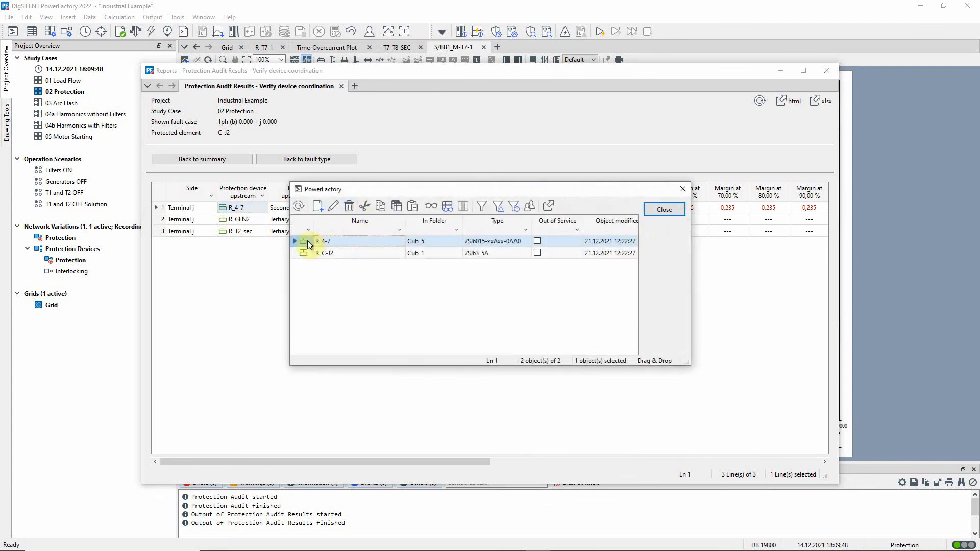
right_click(325, 253)
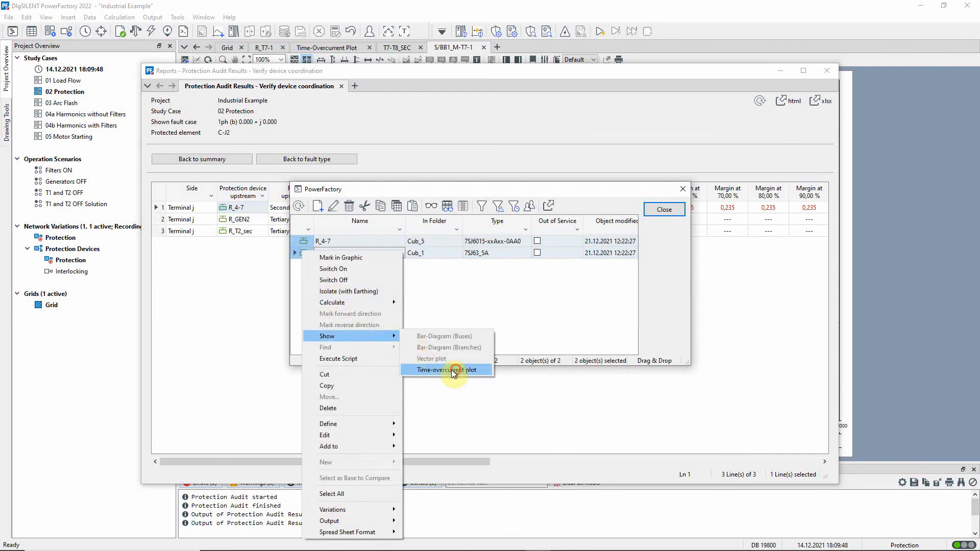
click(446, 370)
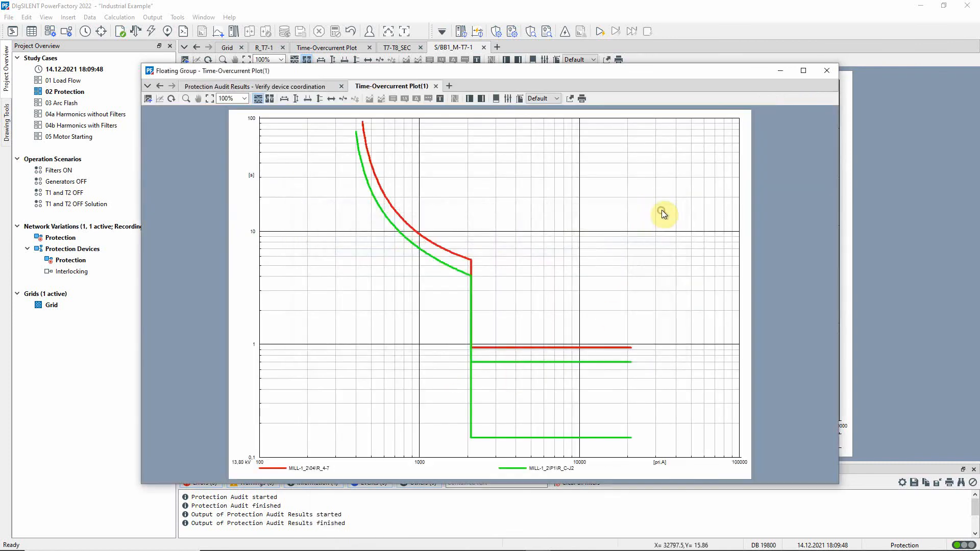
mouse_move(776, 167)
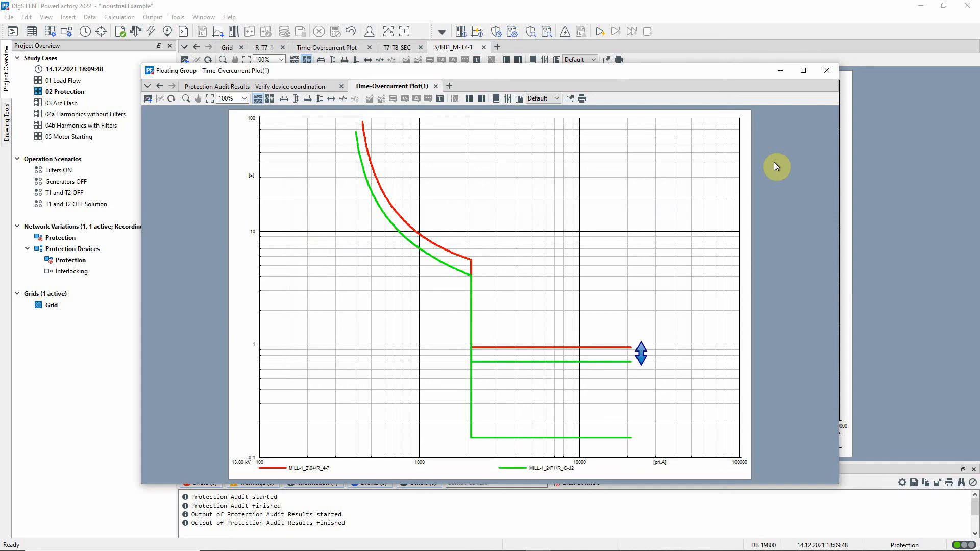
mouse_move(675, 319)
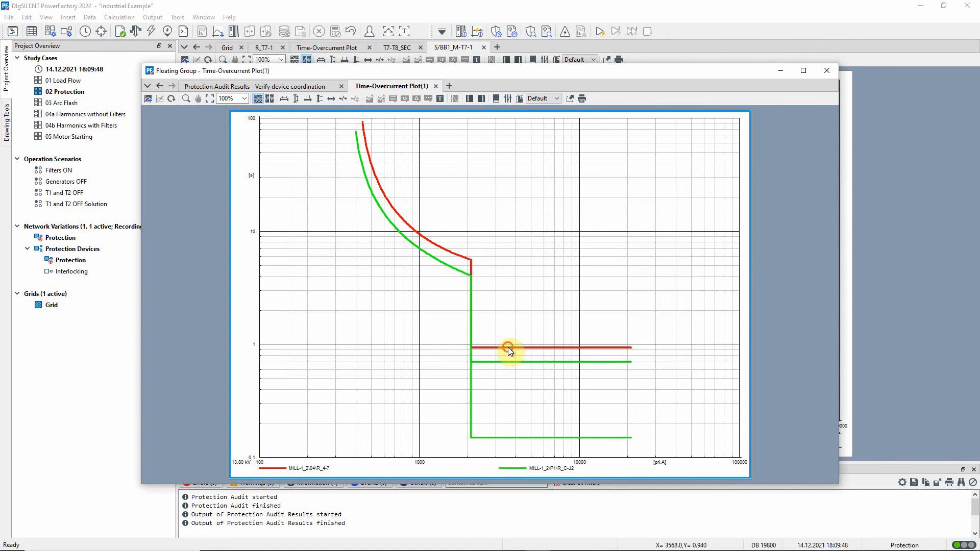
- Raise R_4-7's I>> definite-time setting from 0.90 s to 0.92 s
double_click(509, 348)
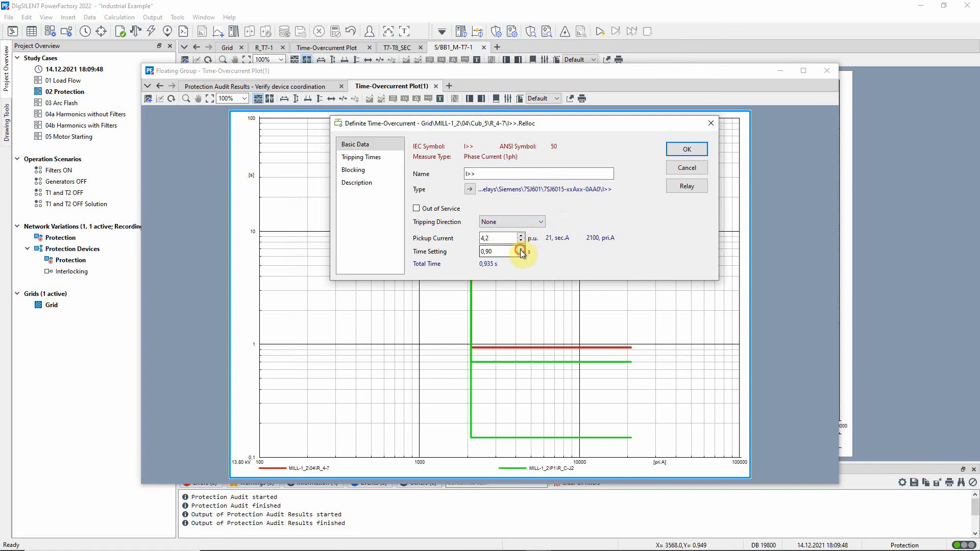
click(520, 248)
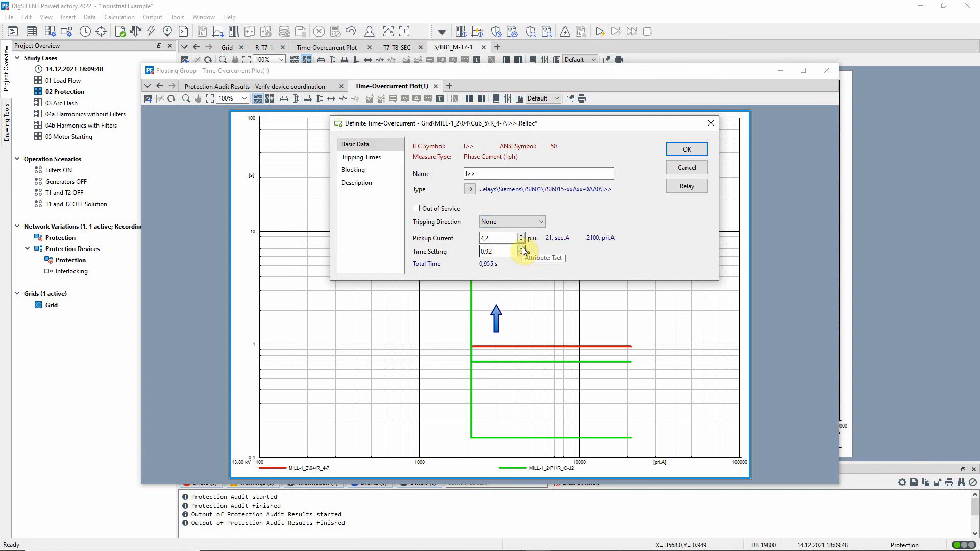
mouse_move(672, 215)
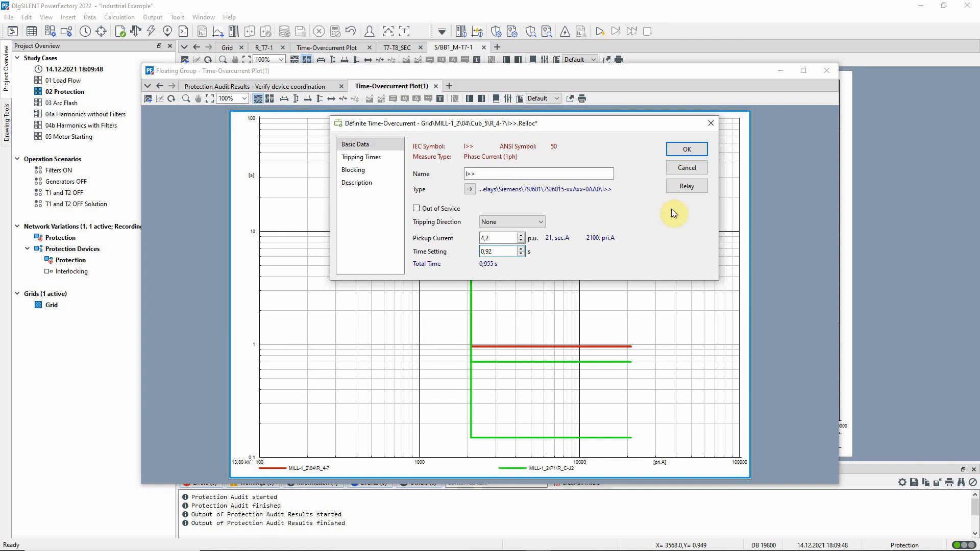
click(686, 148)
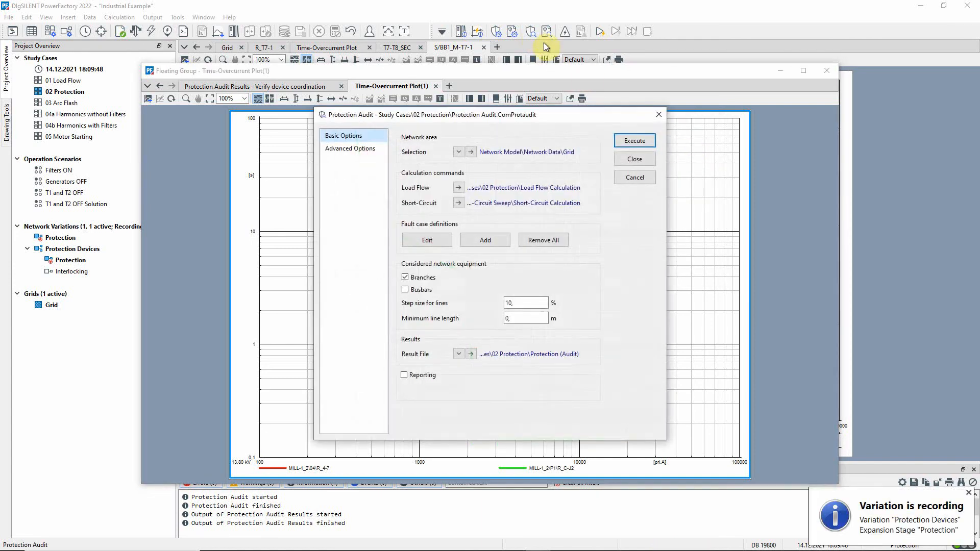
- Rerun the protection audit, regenerate the coordination report, and select element C-J2
click(633, 140)
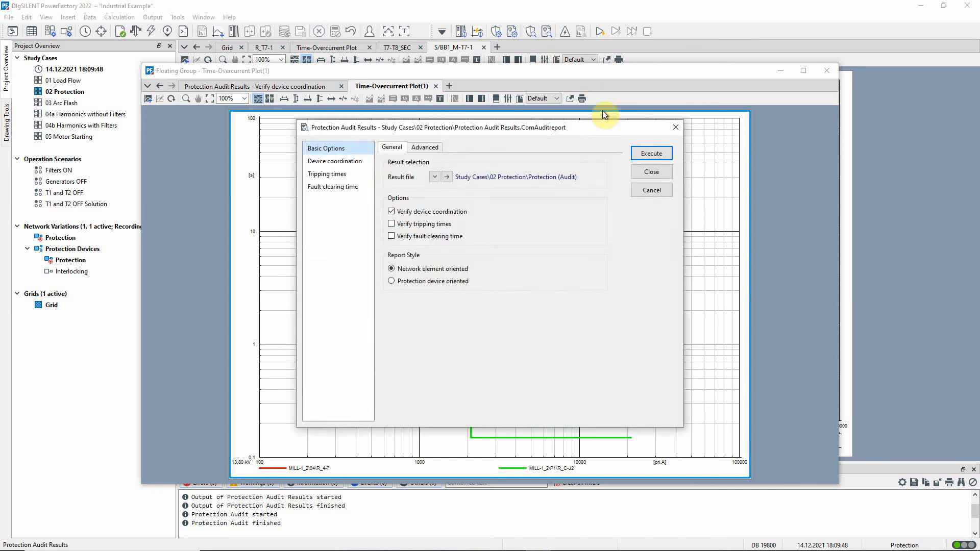
click(650, 153)
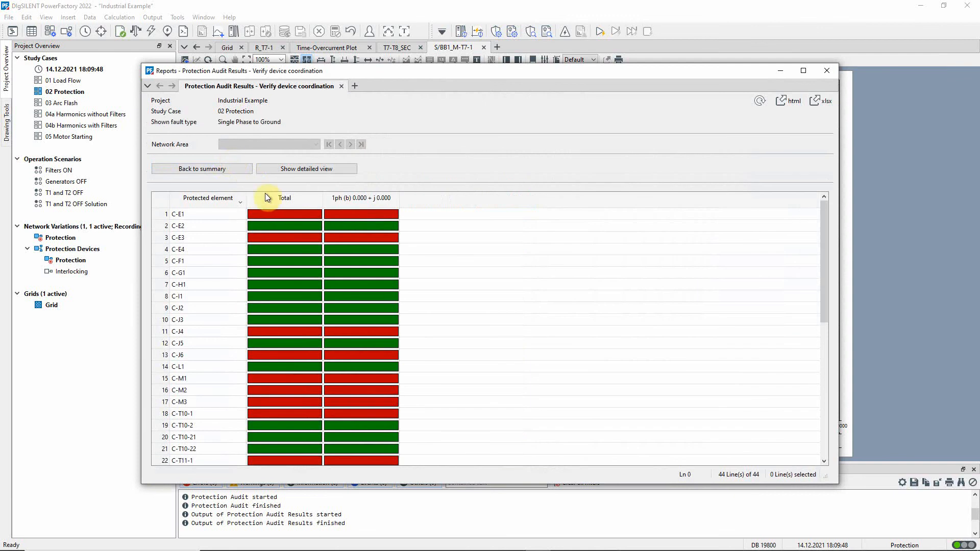
click(361, 307)
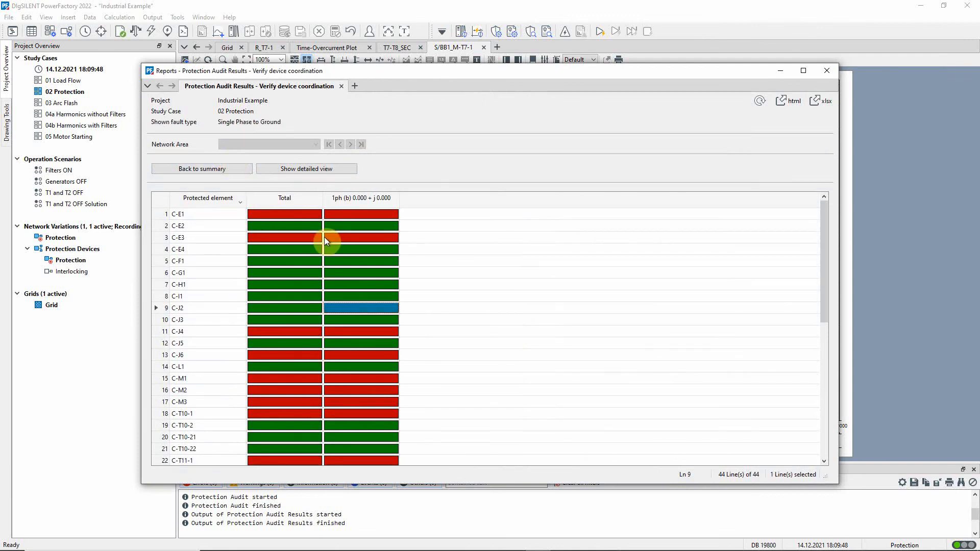